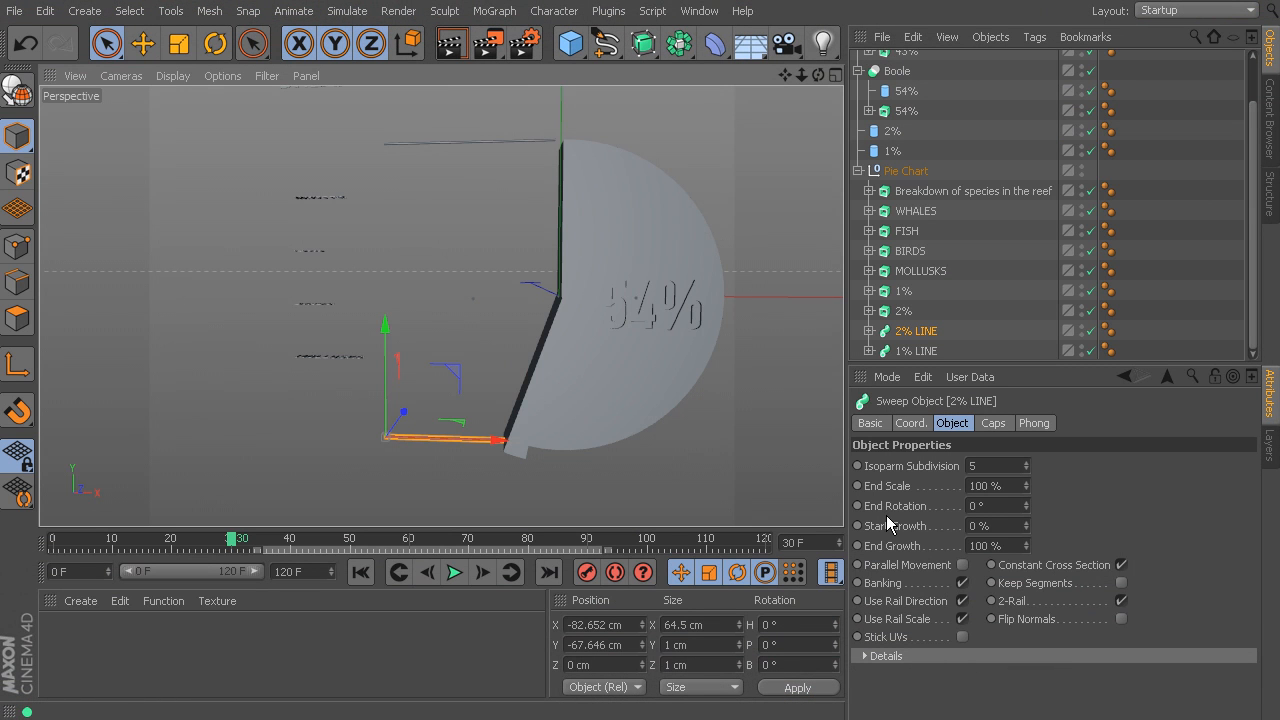
- Copy the visibility keyframes from a line-graph label's Display tag via the timeline context menu
click(698, 12)
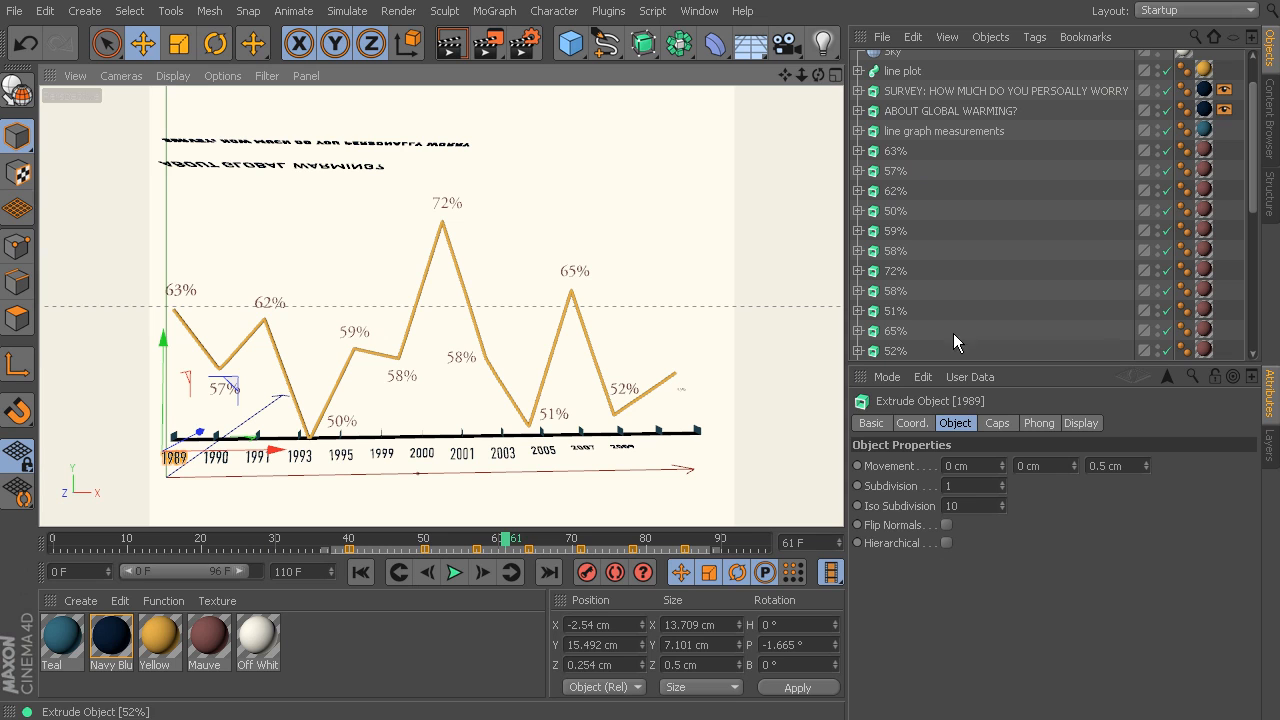
click(1224, 90)
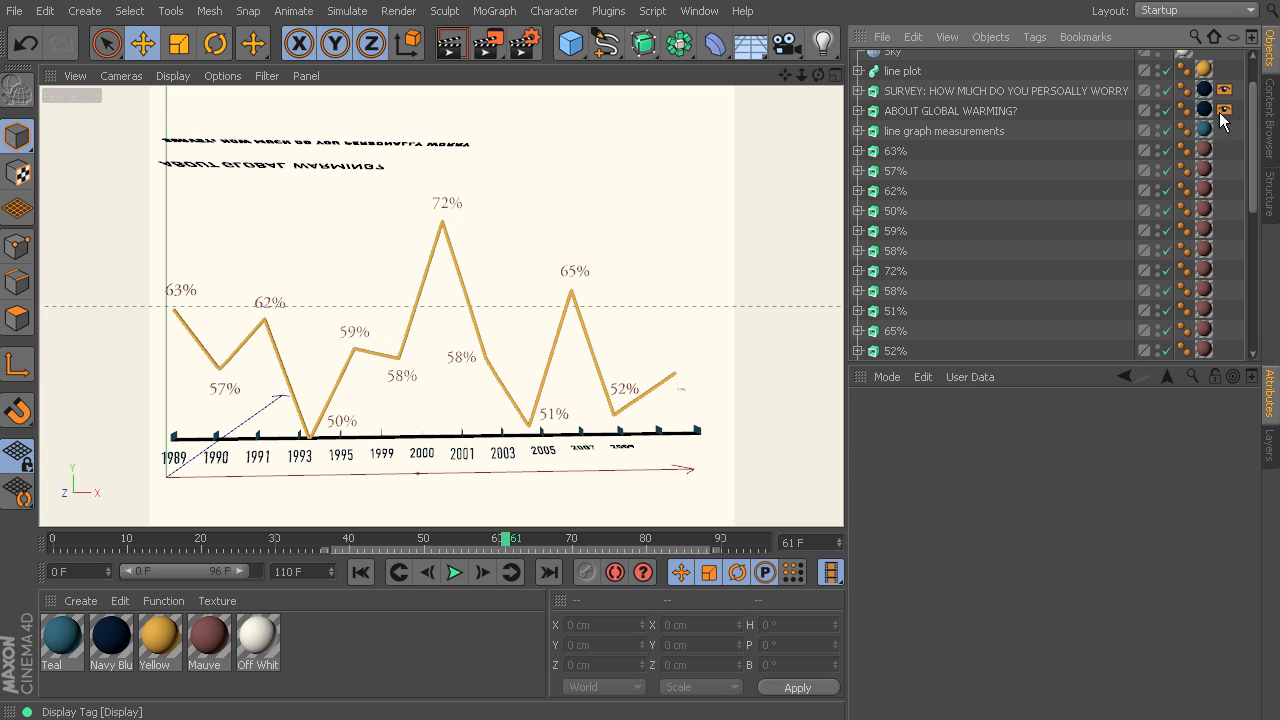
click(1224, 88)
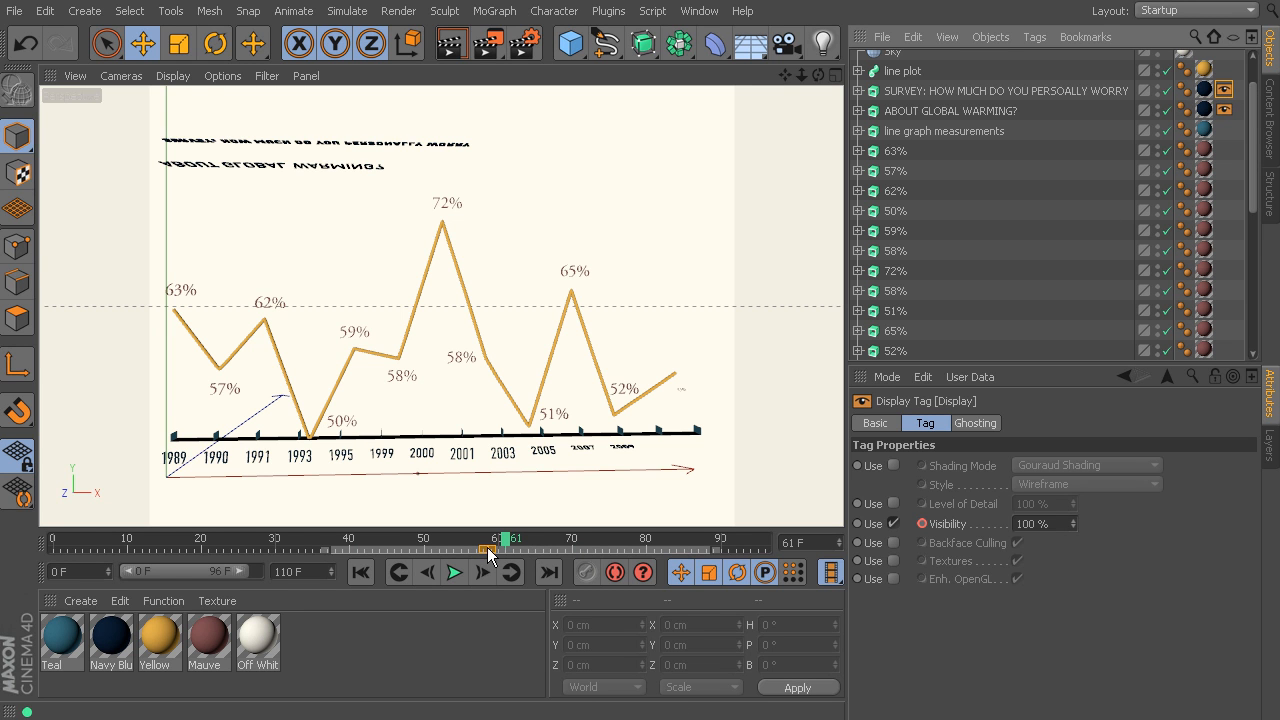
right_click(490, 556)
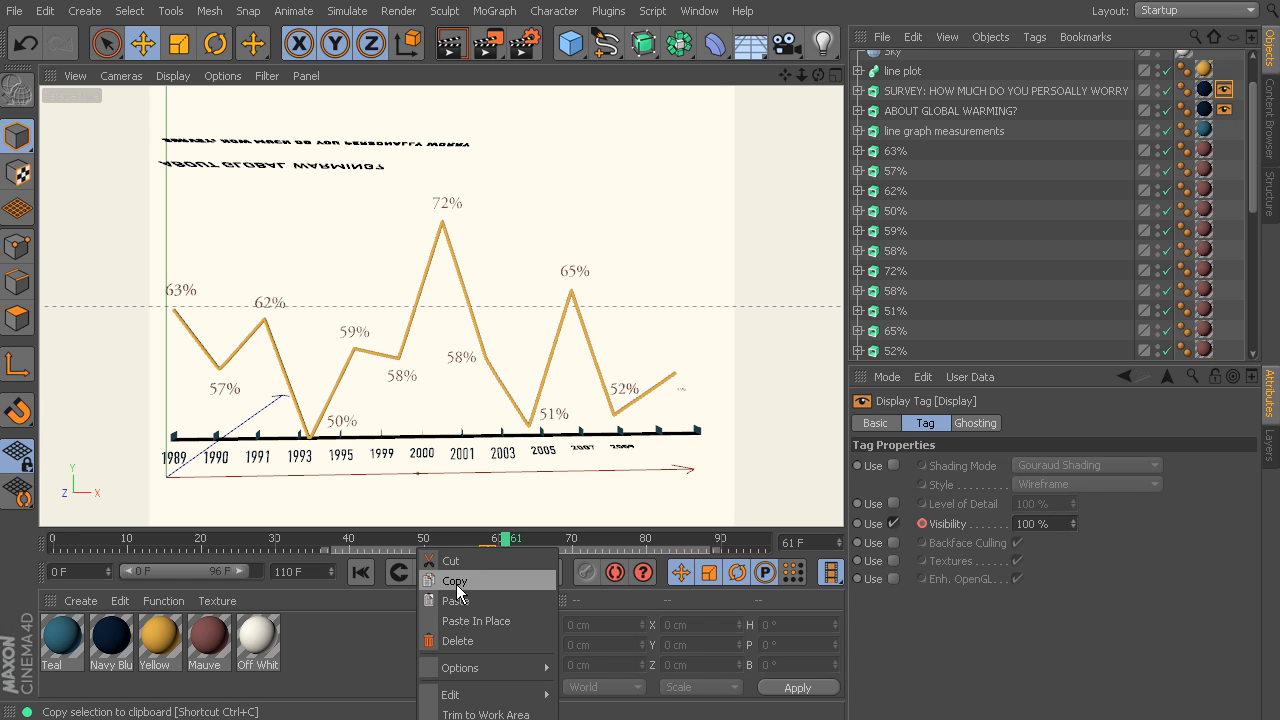
click(700, 12)
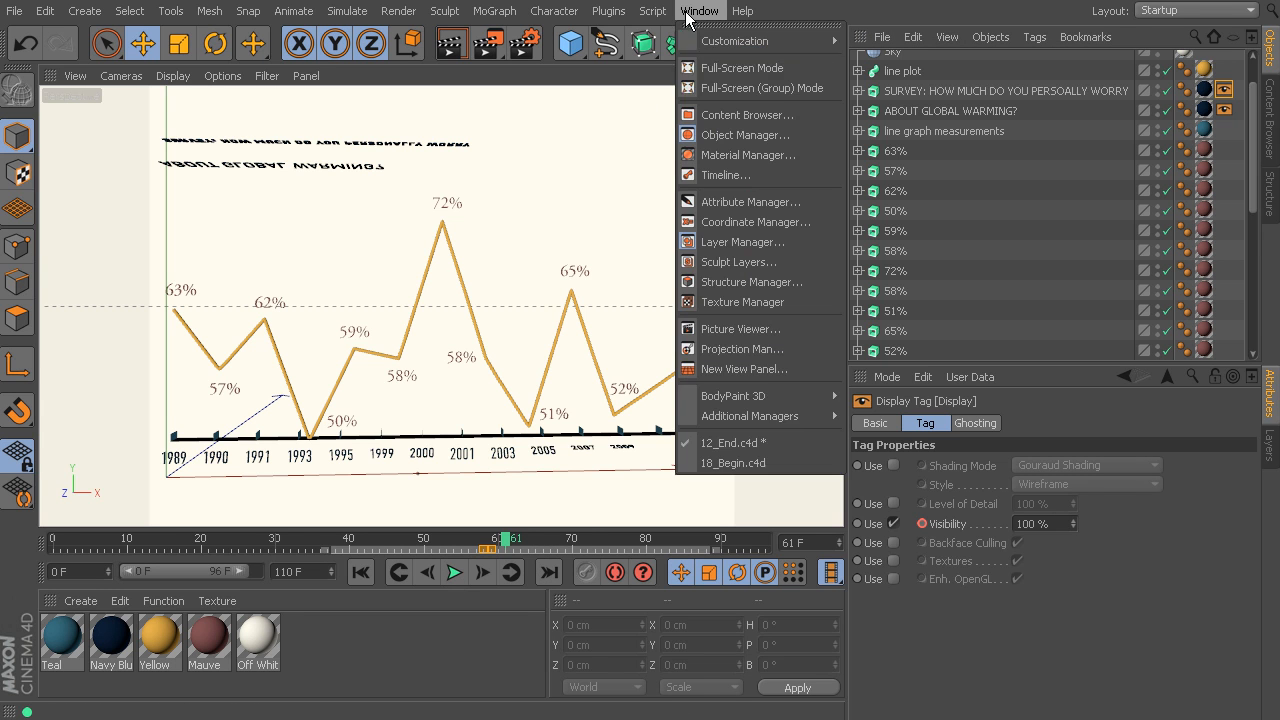
- Return to the pie chart scene and paste the copied visibility keys onto the WHALES label
click(734, 462)
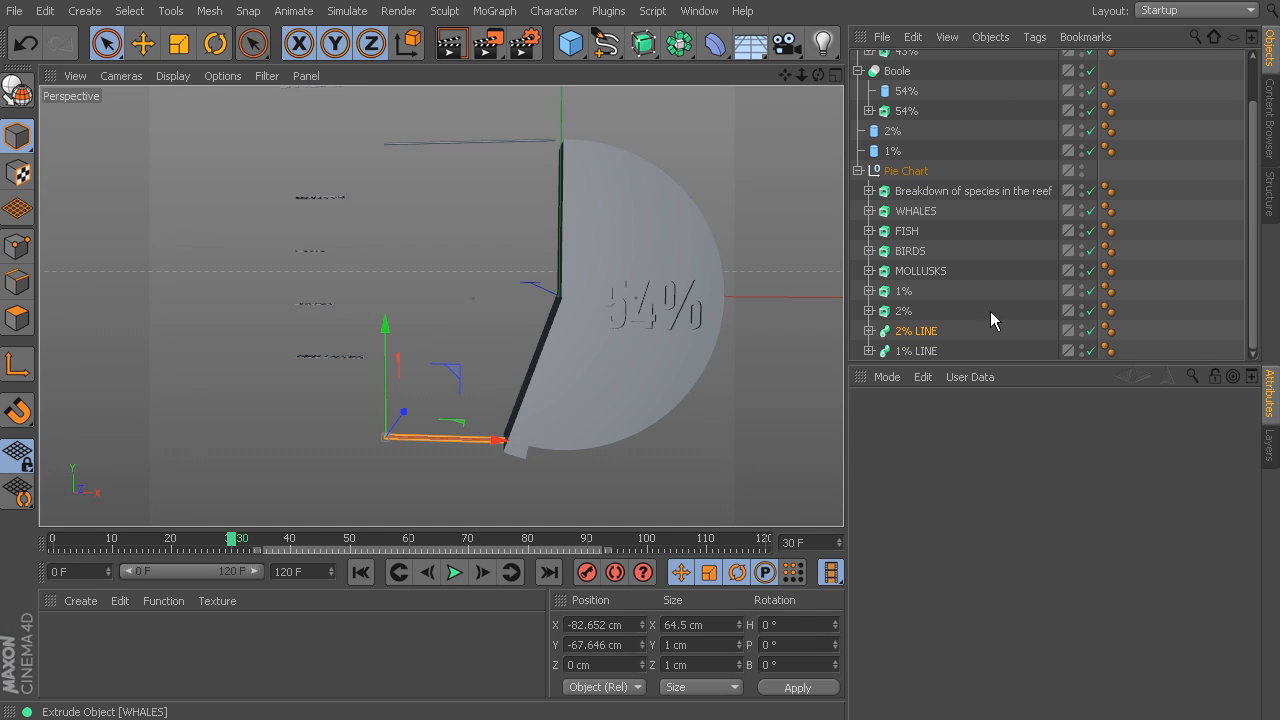
mouse_move(928, 212)
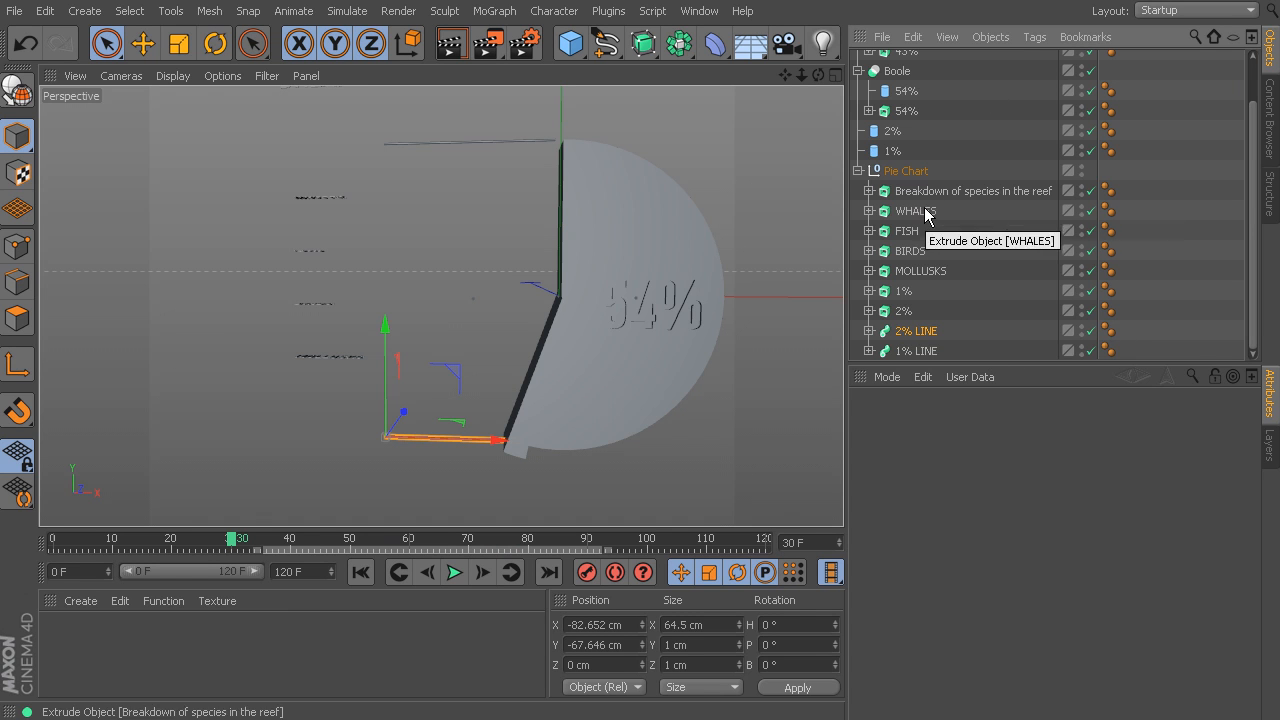
click(1036, 36)
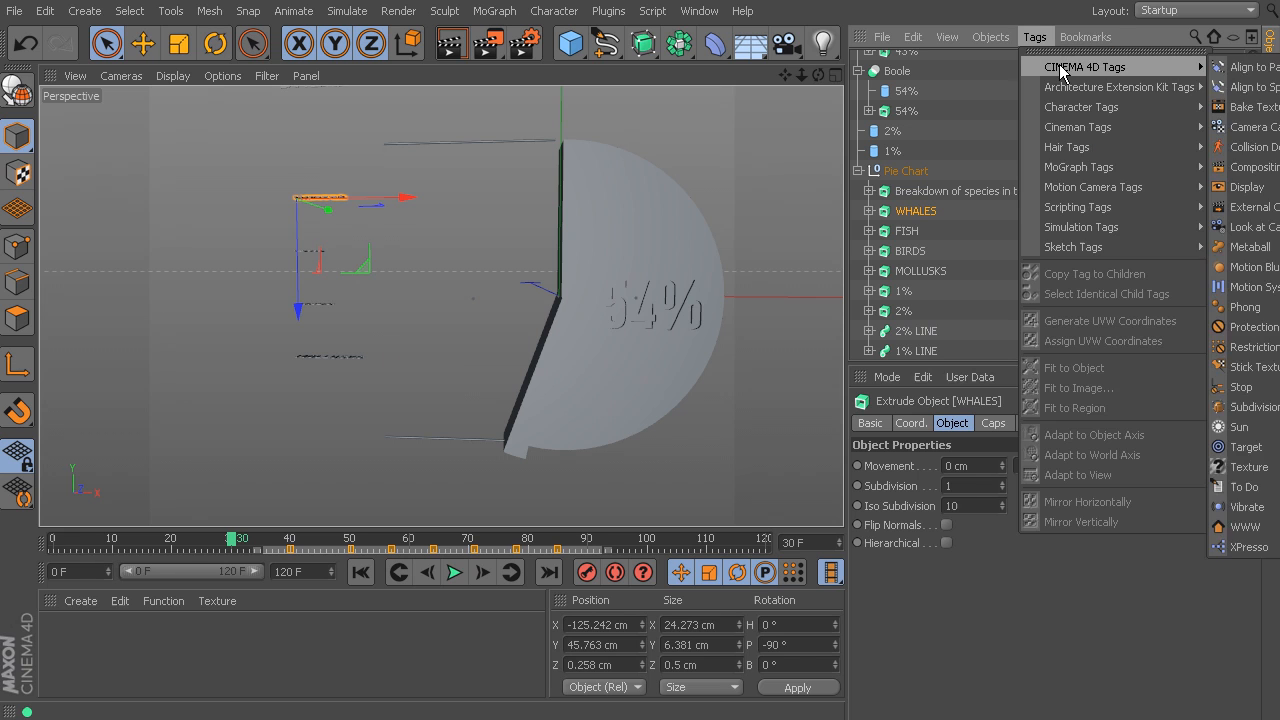
mouse_move(1244, 188)
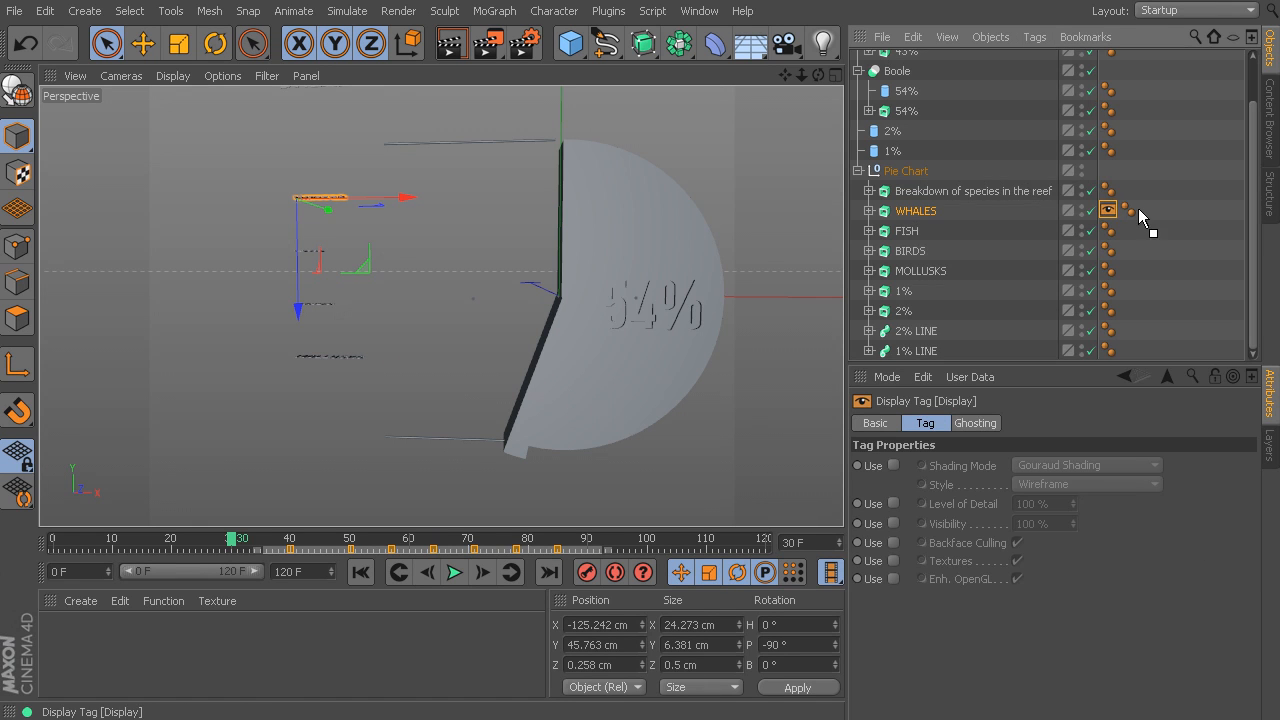
right_click(236, 540)
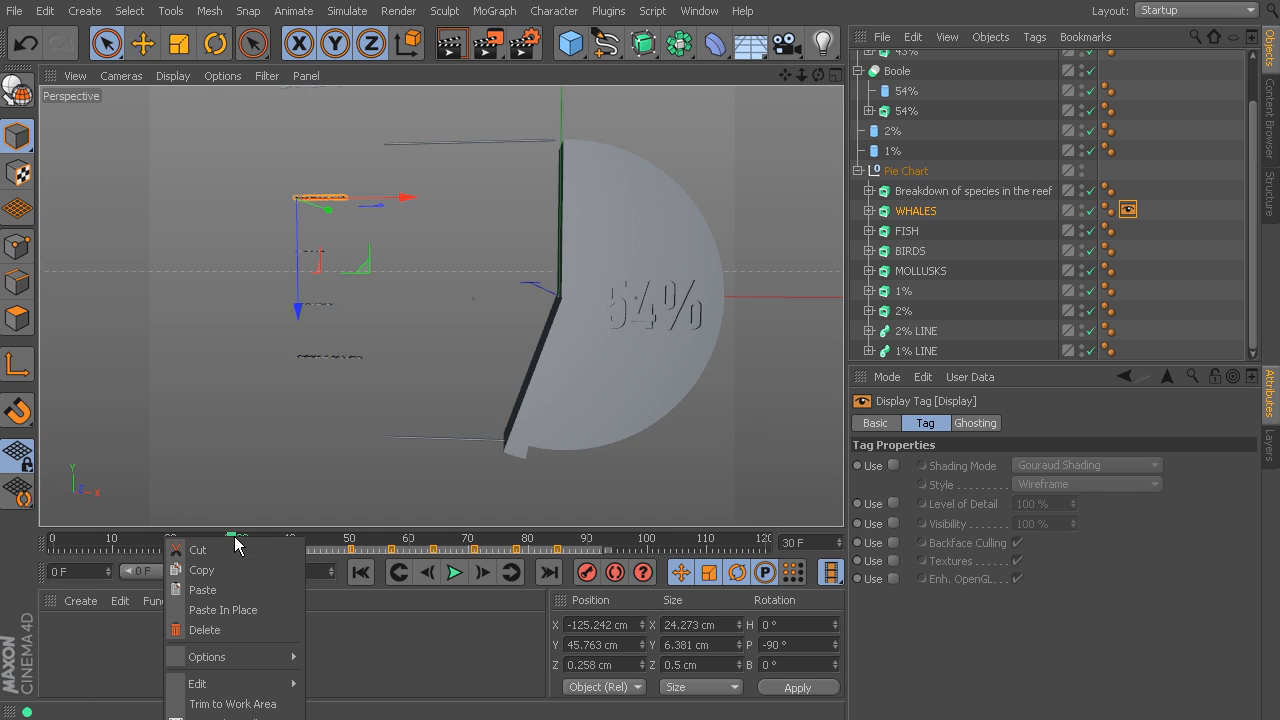
mouse_move(222, 588)
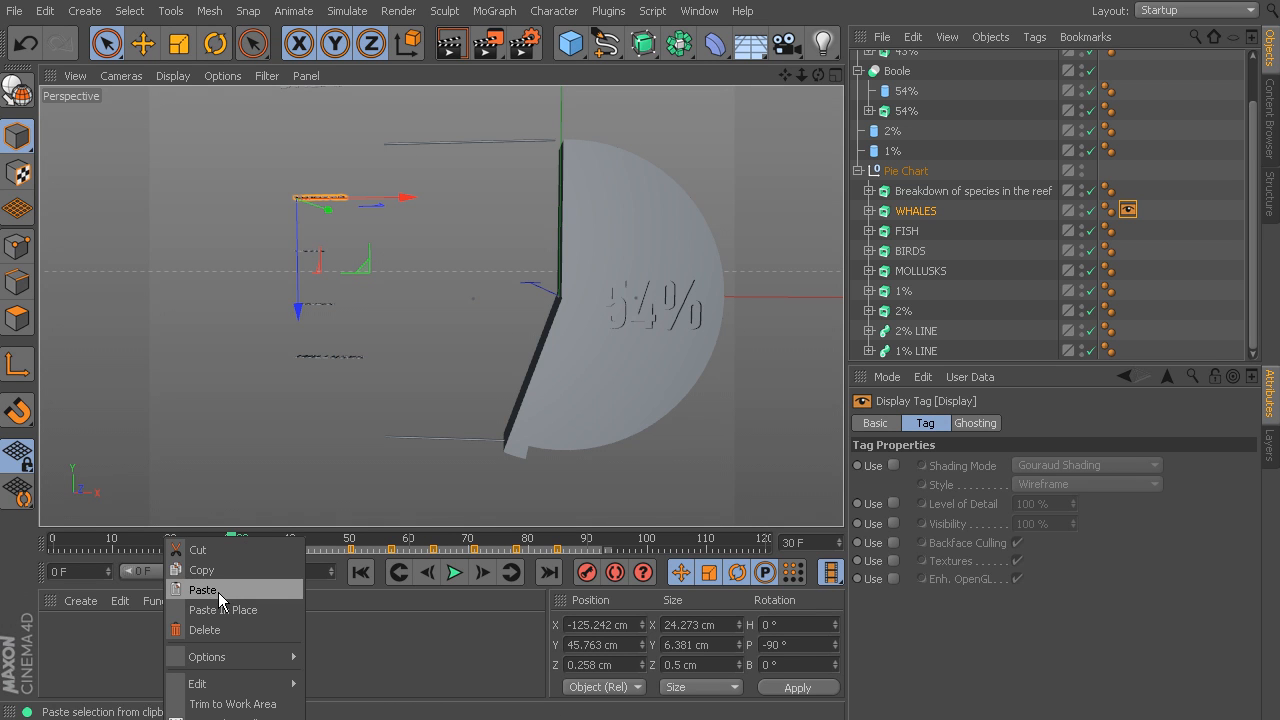
click(204, 588)
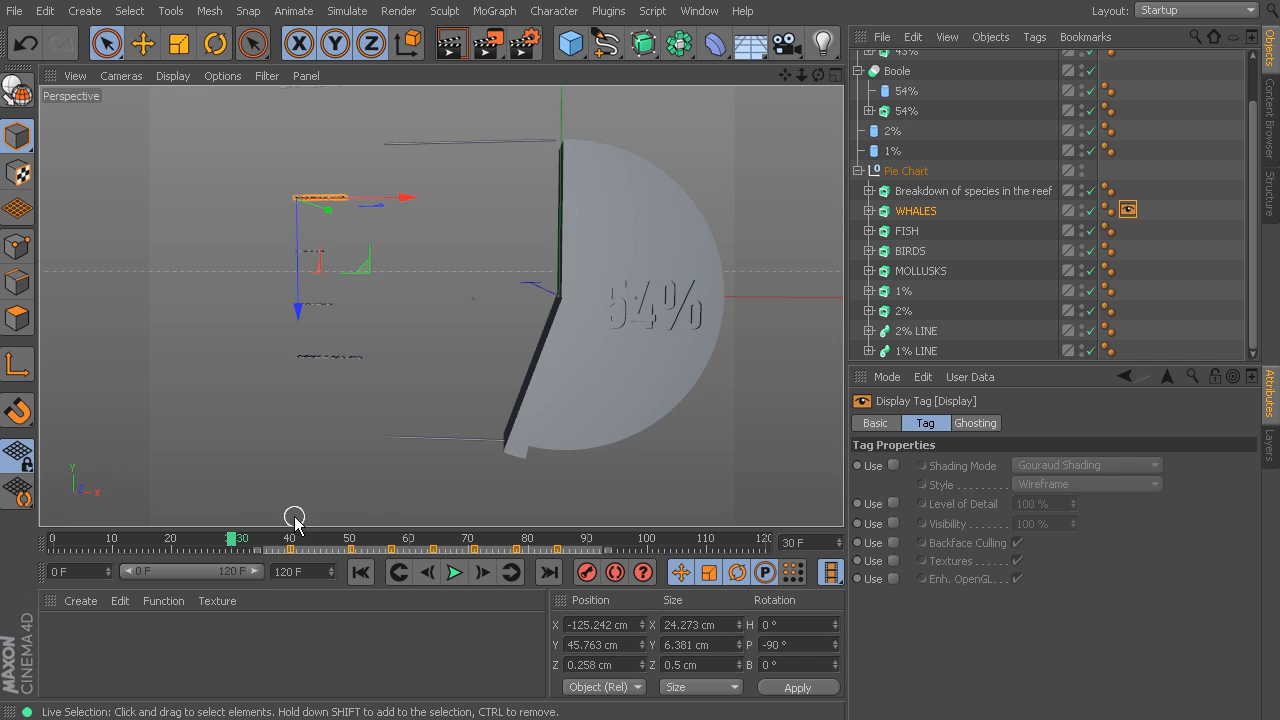
- Scrub the timeline to confirm the WHALES label pops on partway through the animation
drag(232, 538, 570, 538)
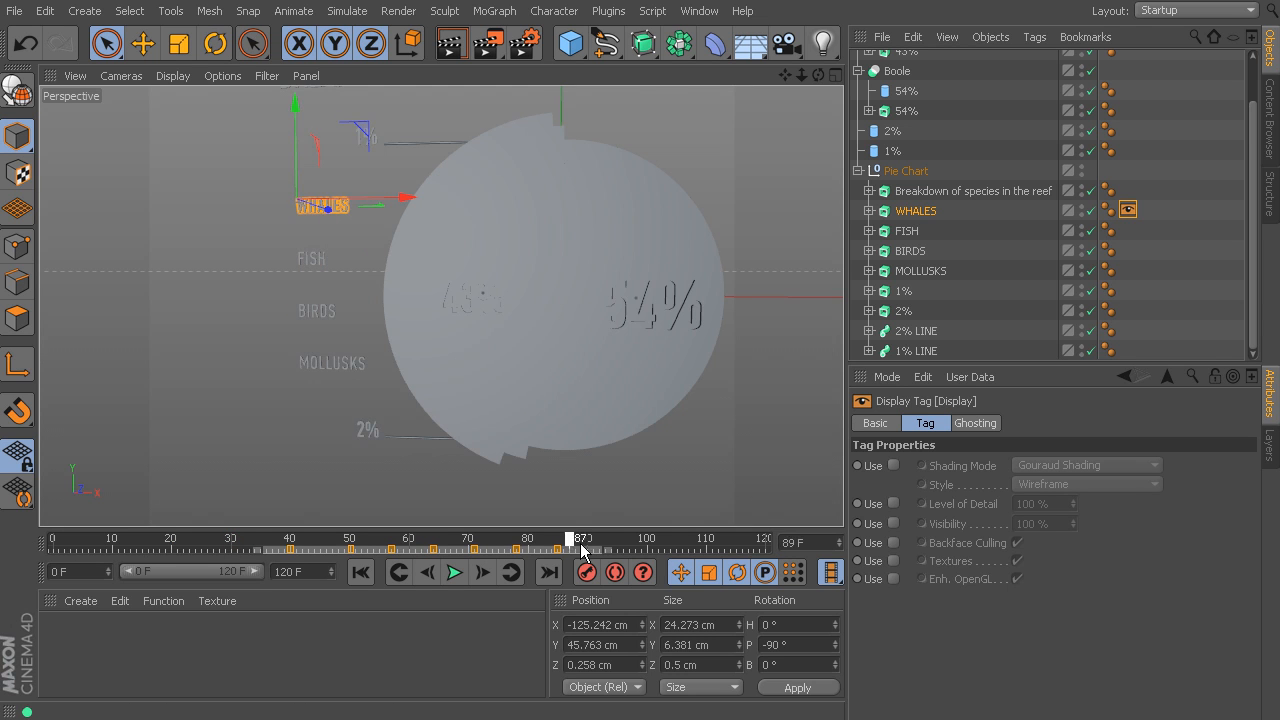
click(56, 538)
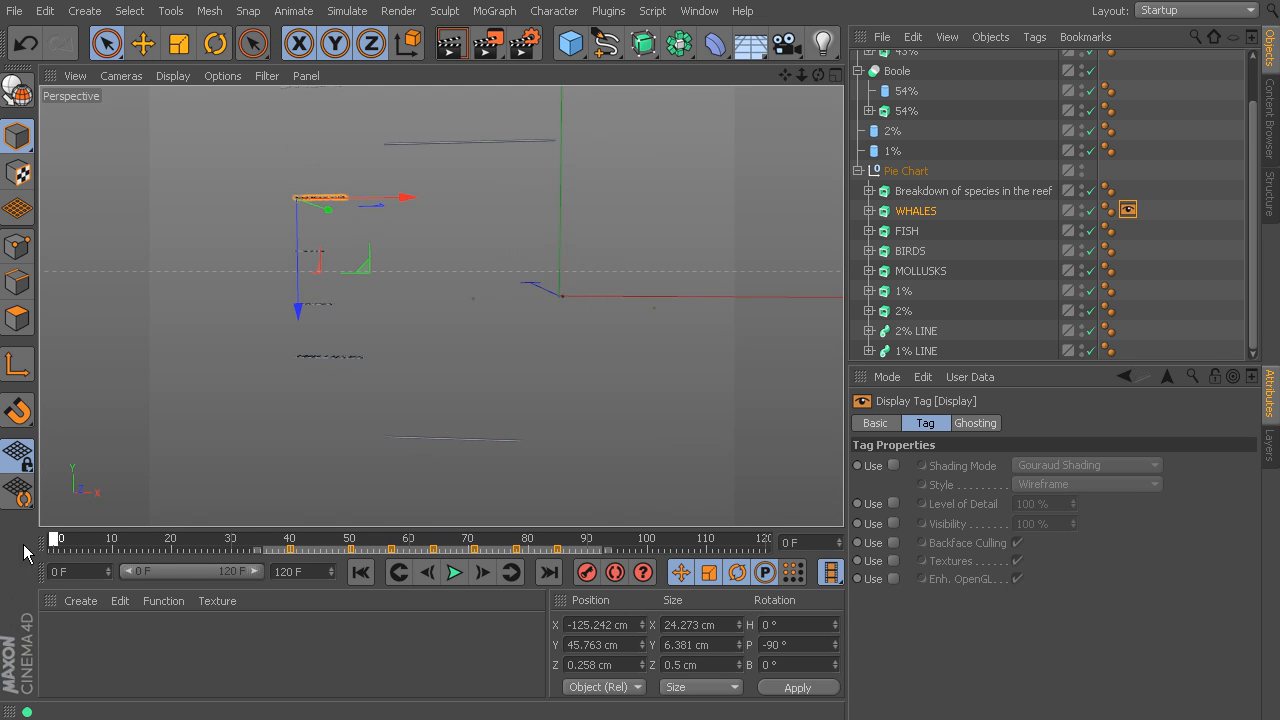
click(454, 572)
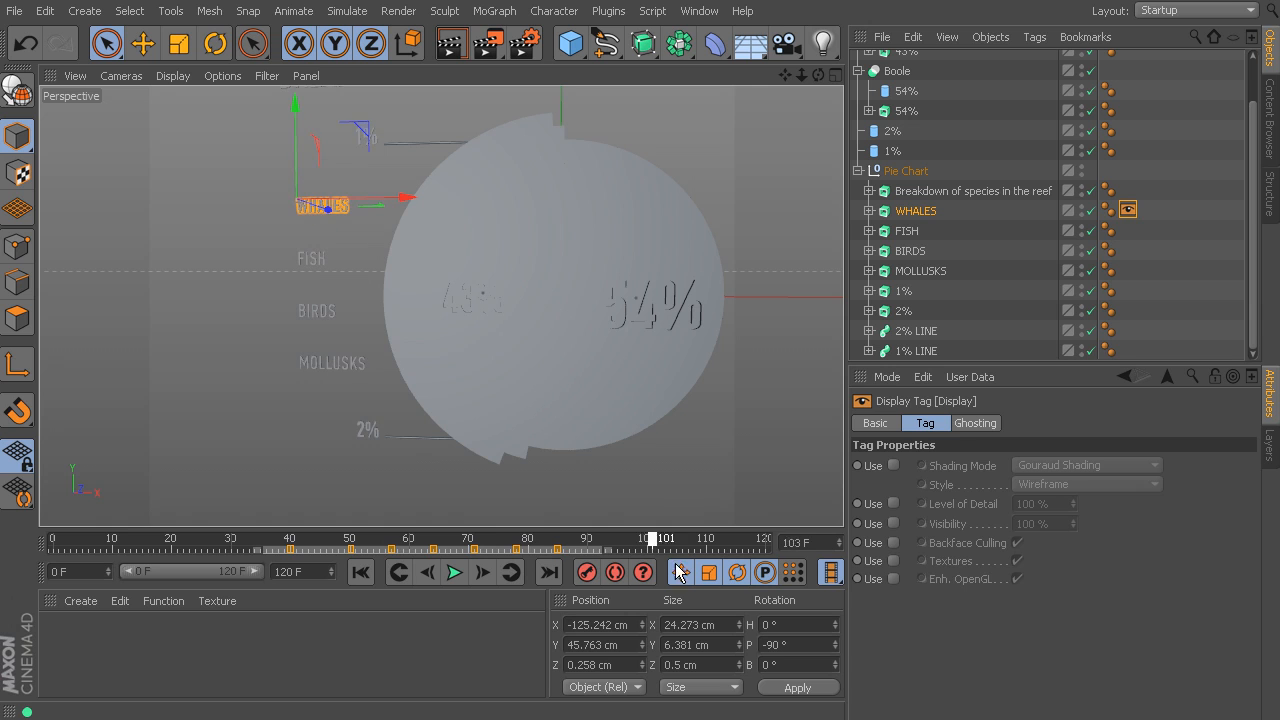
click(146, 538)
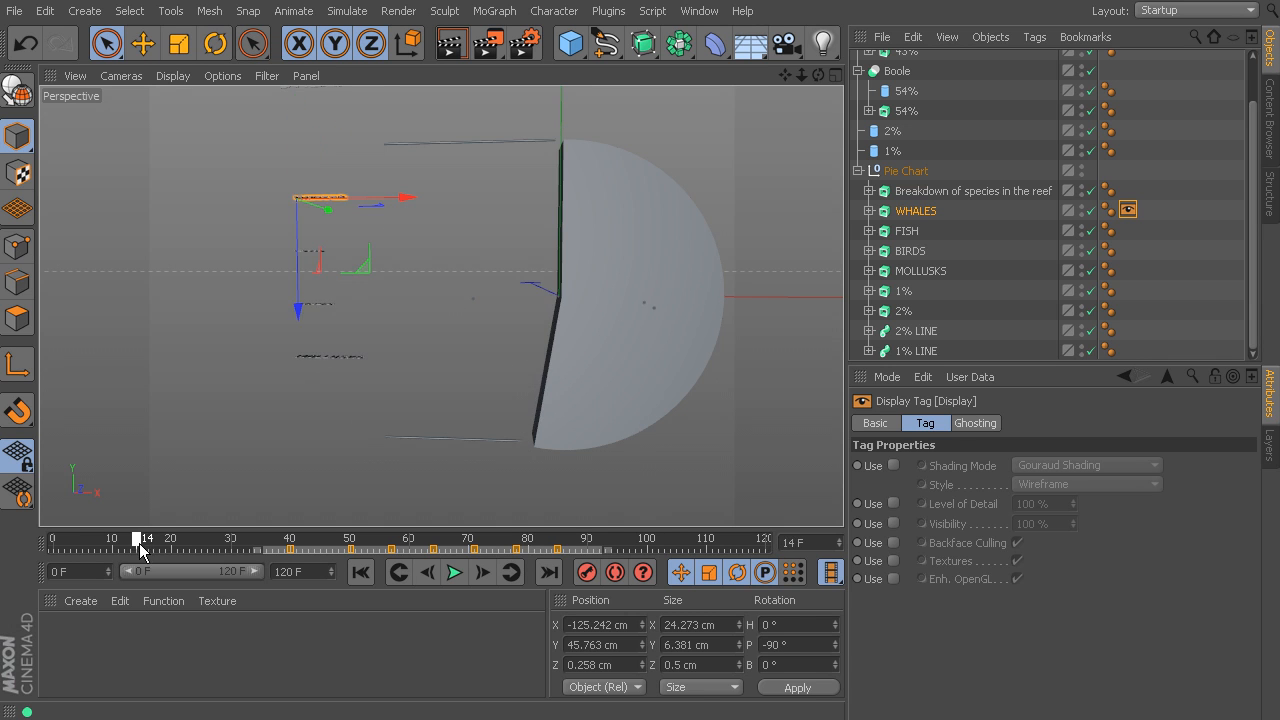
drag(148, 538, 348, 538)
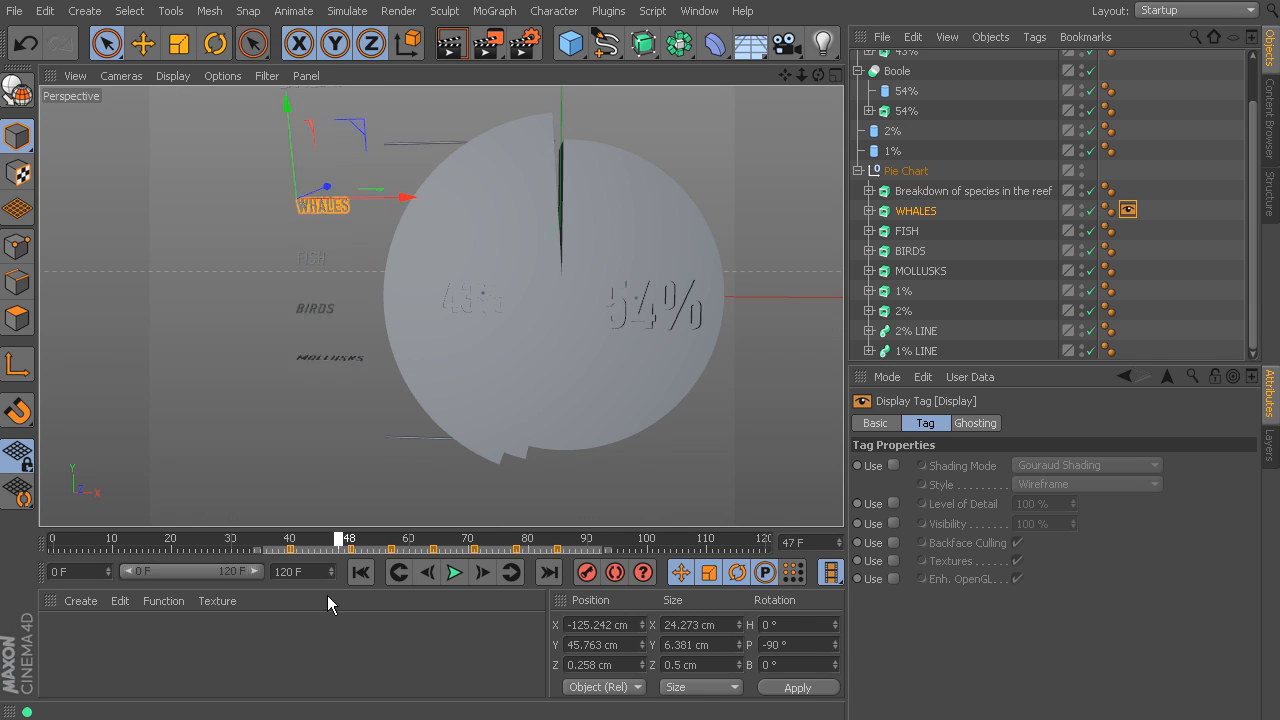
drag(348, 538, 318, 538)
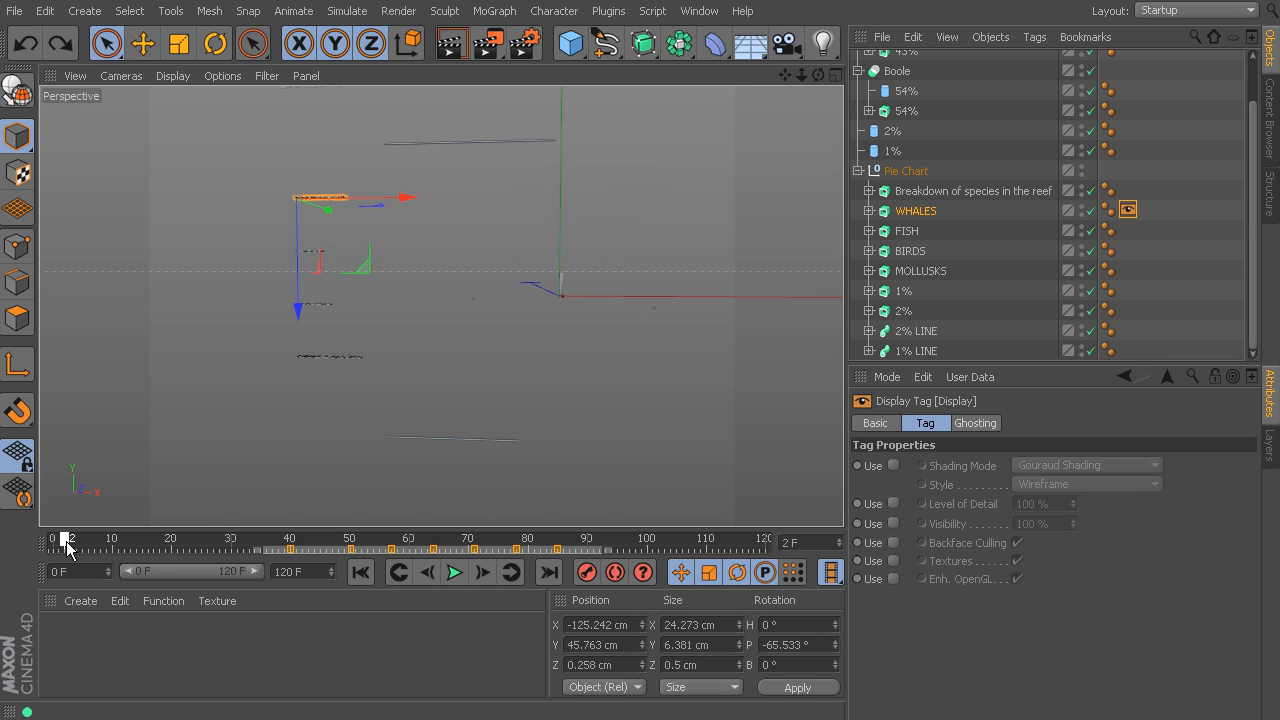
right_click(70, 540)
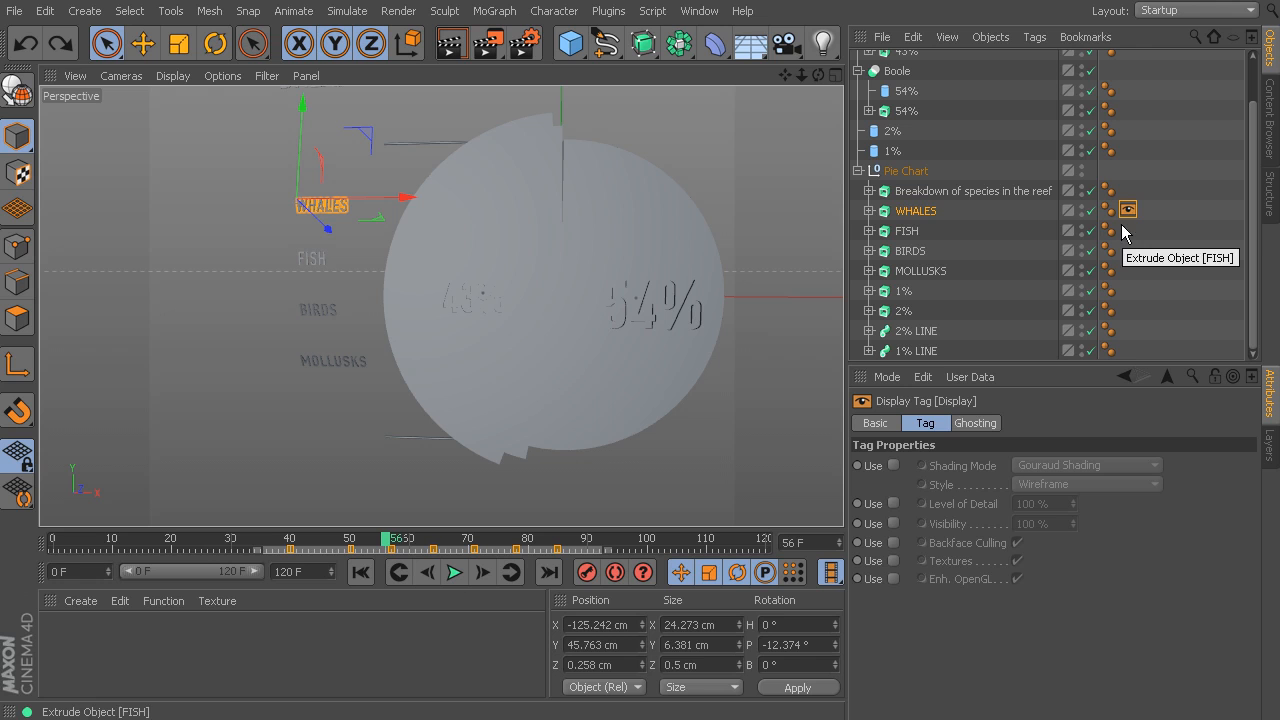
mouse_move(1128, 210)
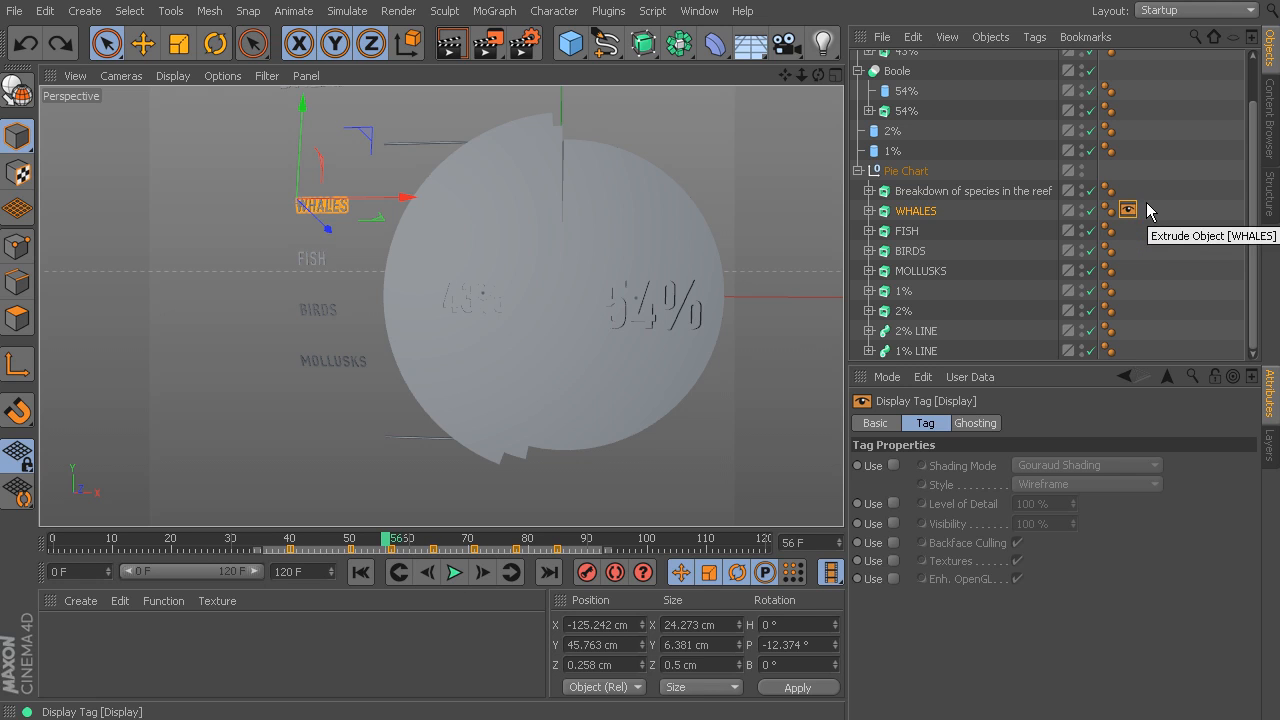
drag(384, 540, 262, 540)
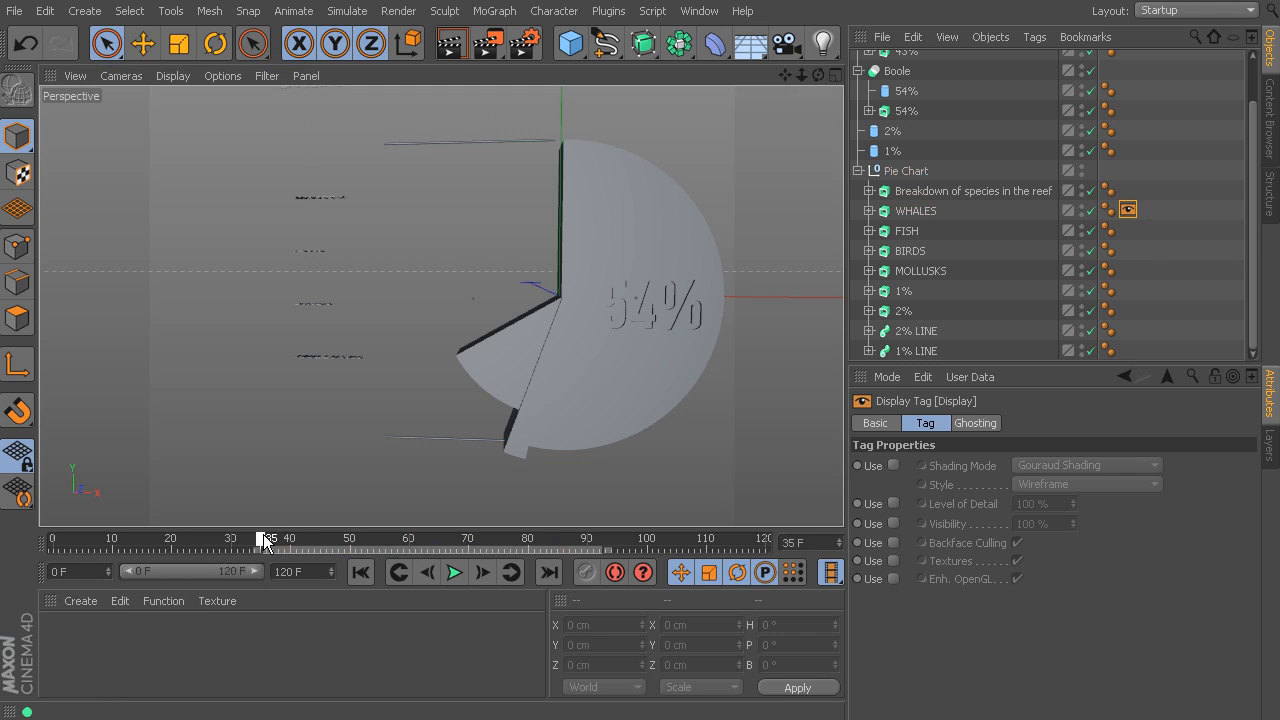
click(916, 210)
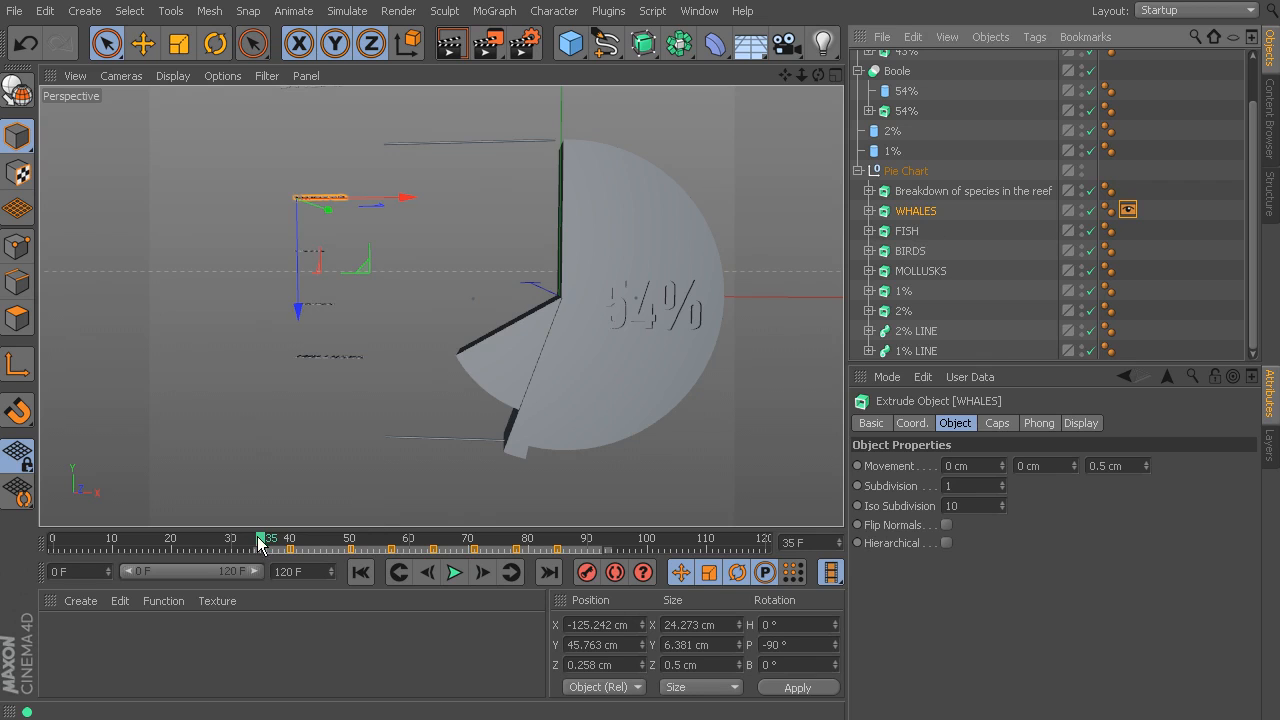
drag(260, 538, 290, 538)
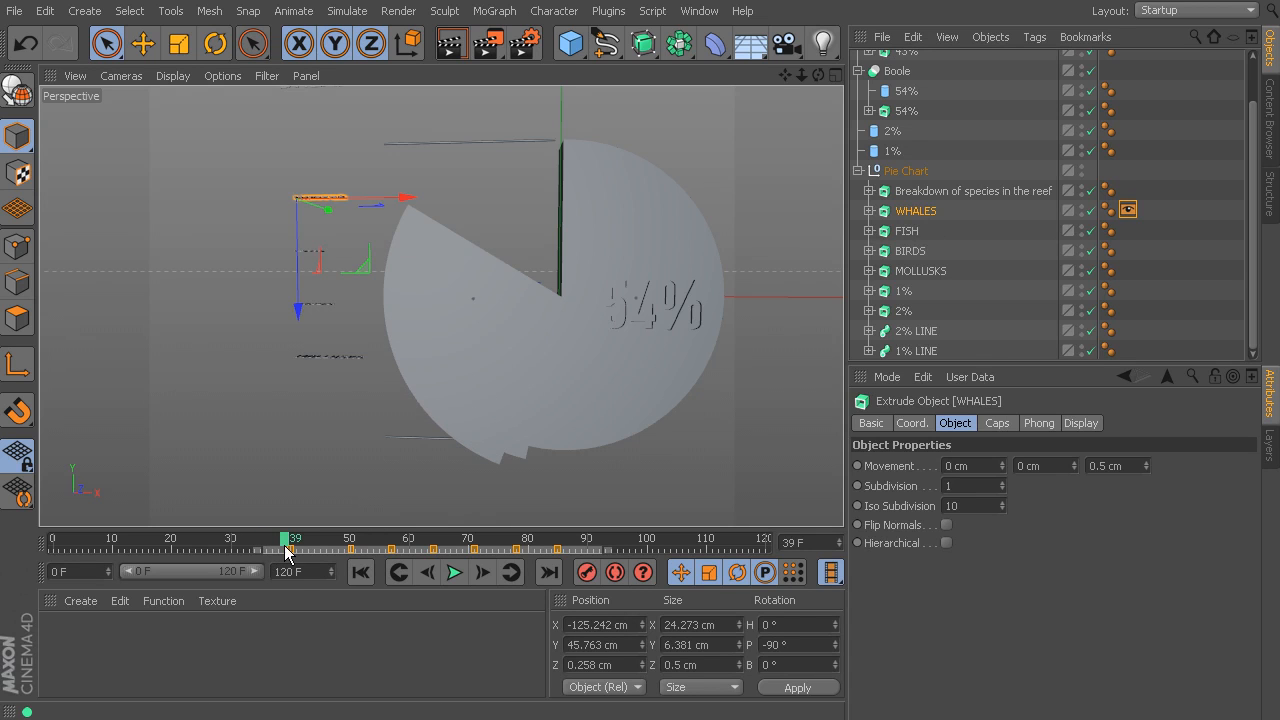
mouse_move(976, 530)
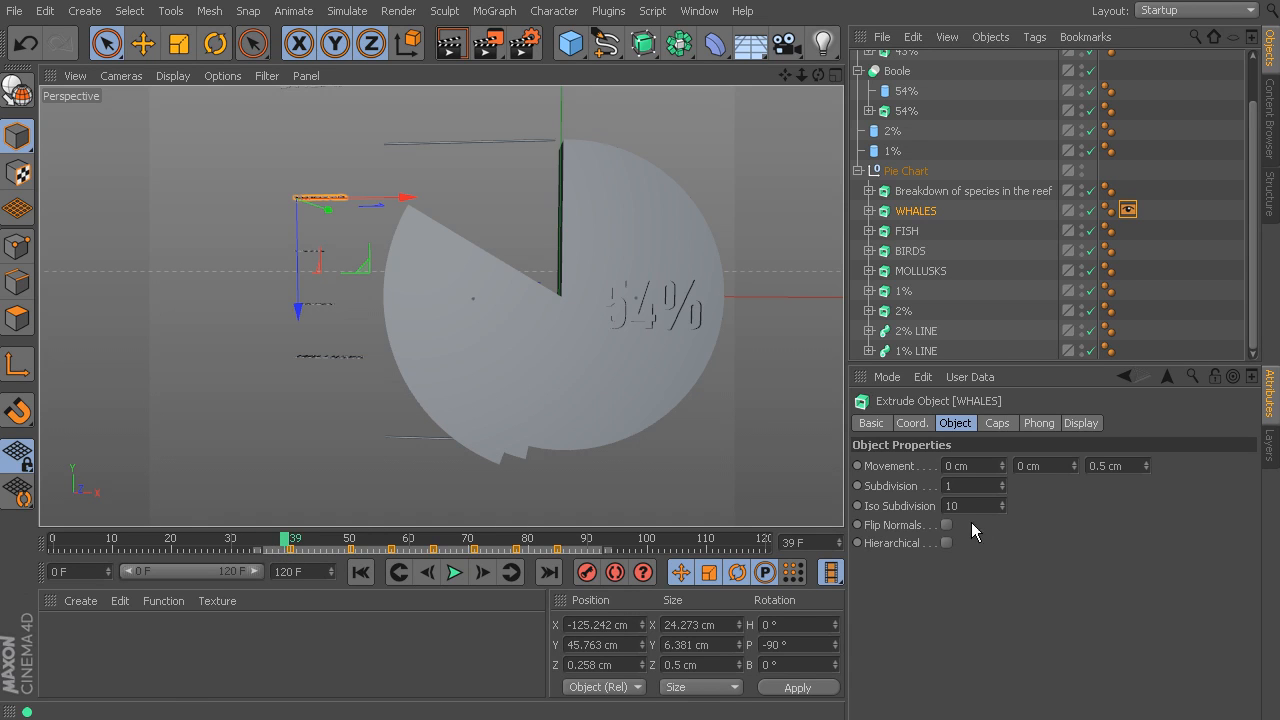
mouse_move(1016, 490)
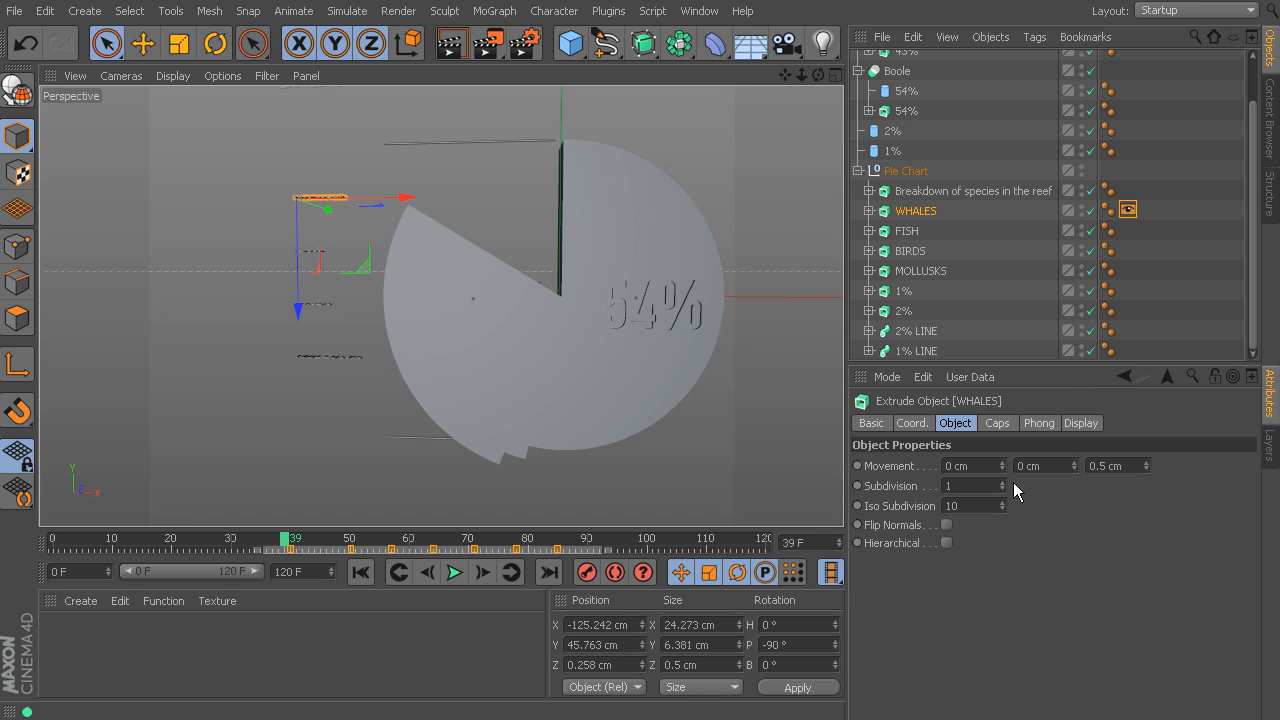
mouse_move(990, 460)
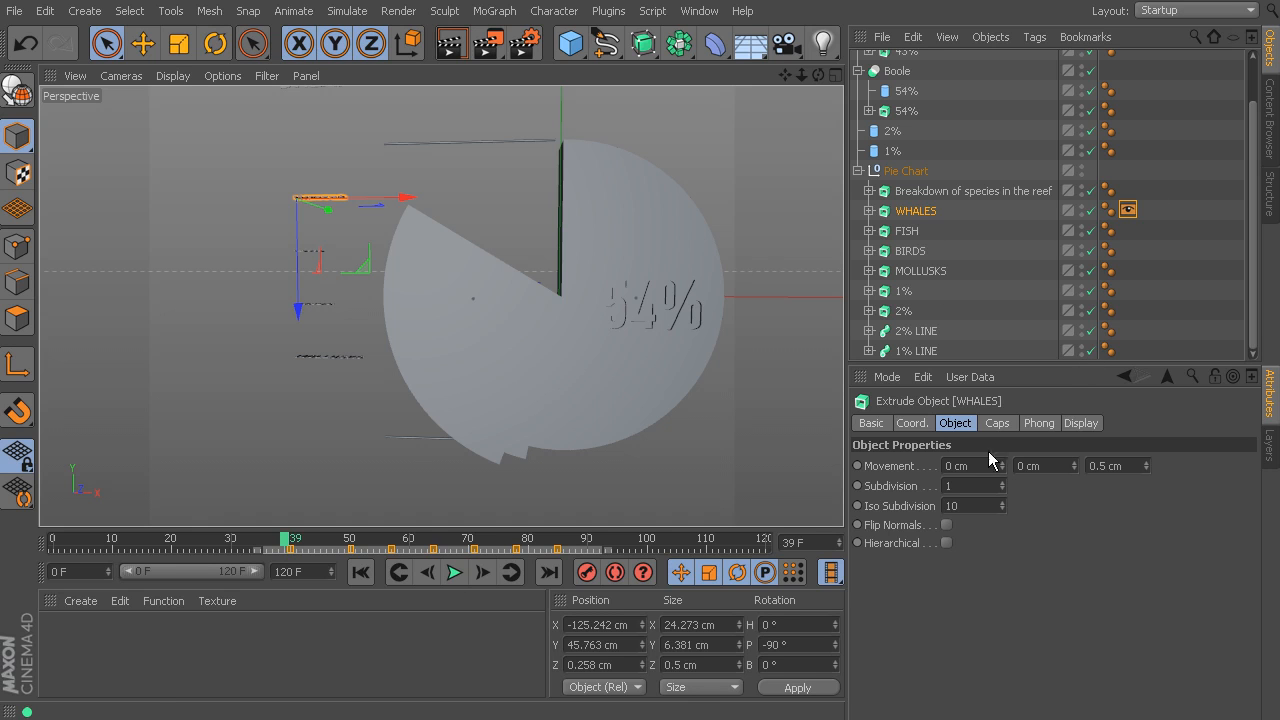
- Check the WHALES Display tag's visibility parameter and preview near frame 39
click(1128, 210)
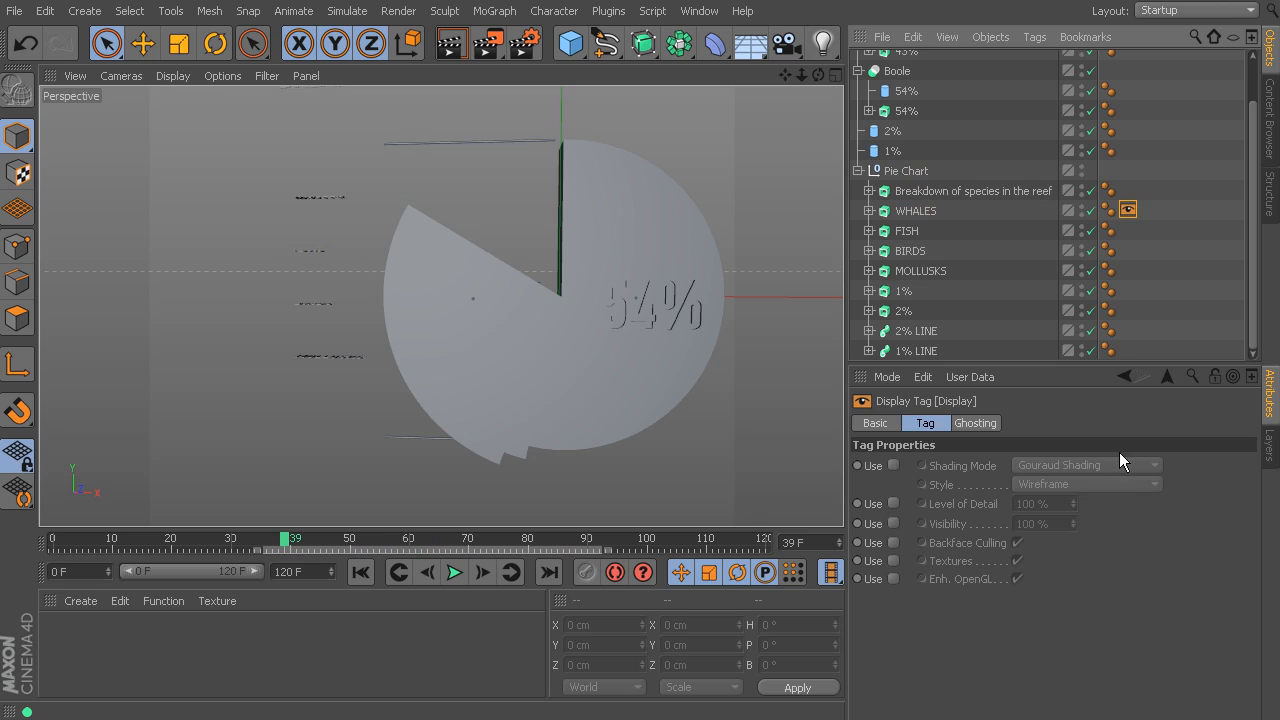
click(892, 524)
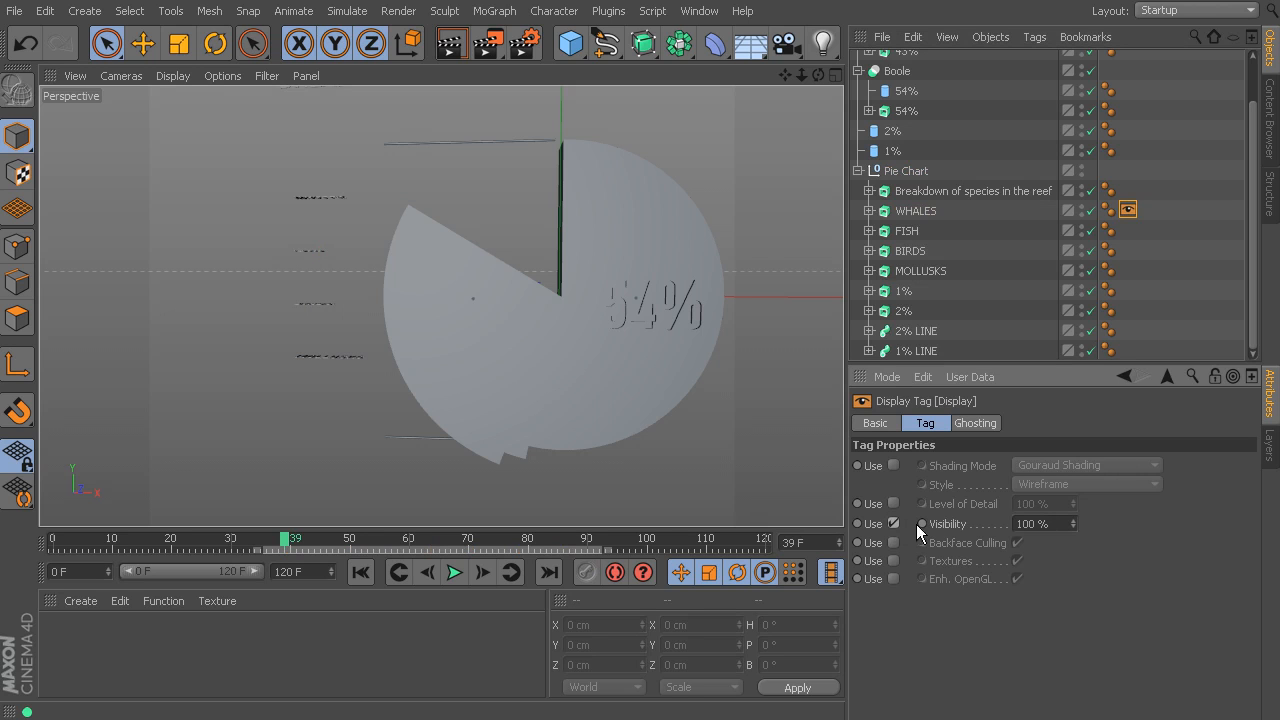
click(892, 524)
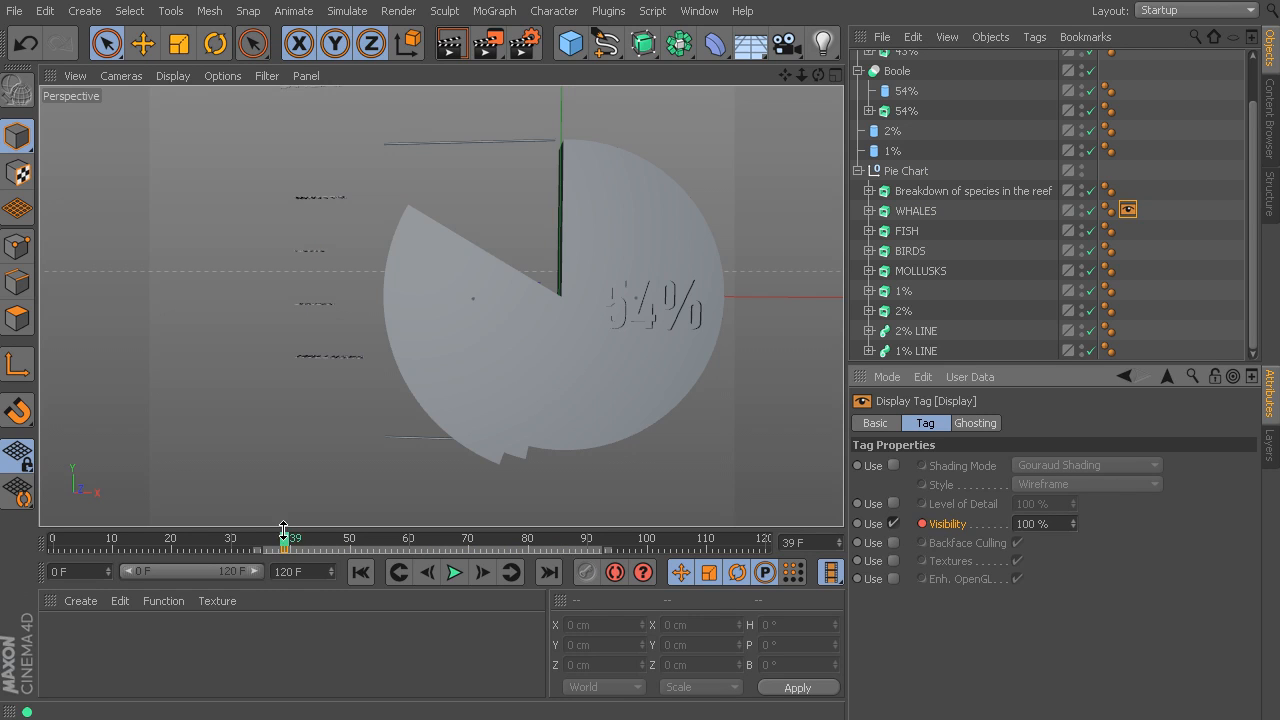
drag(286, 538, 284, 538)
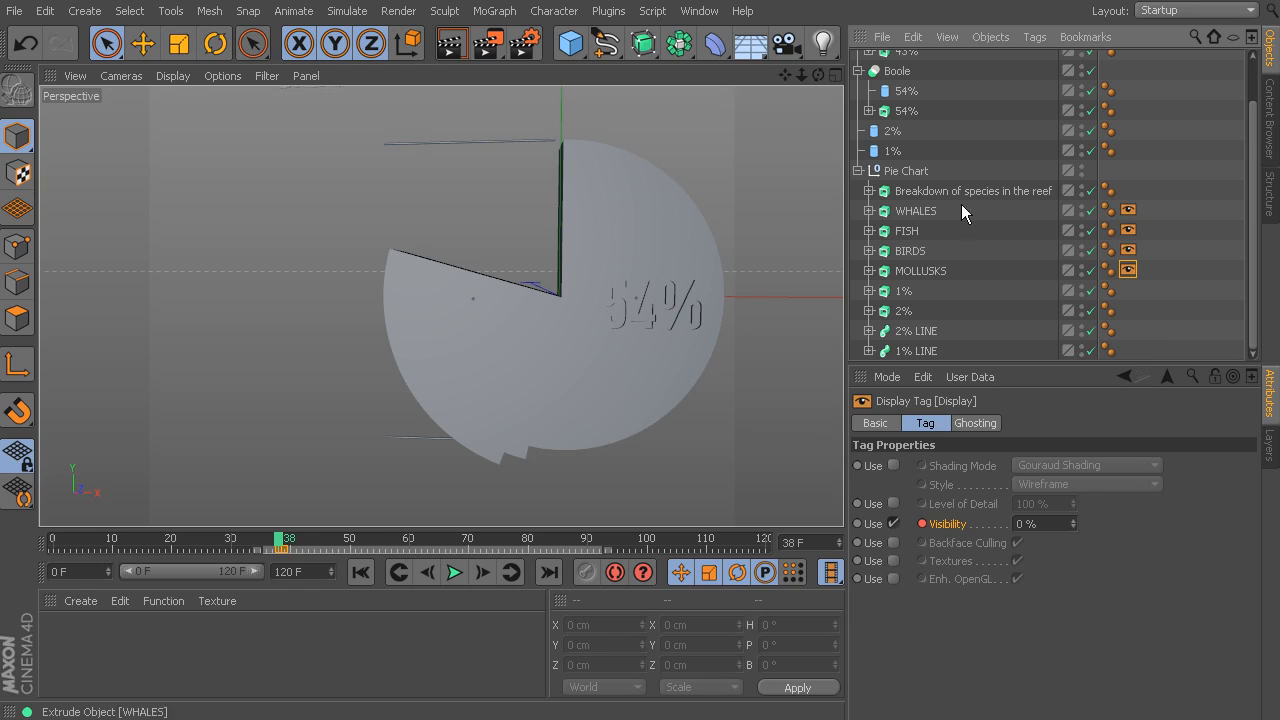
mouse_move(1212, 408)
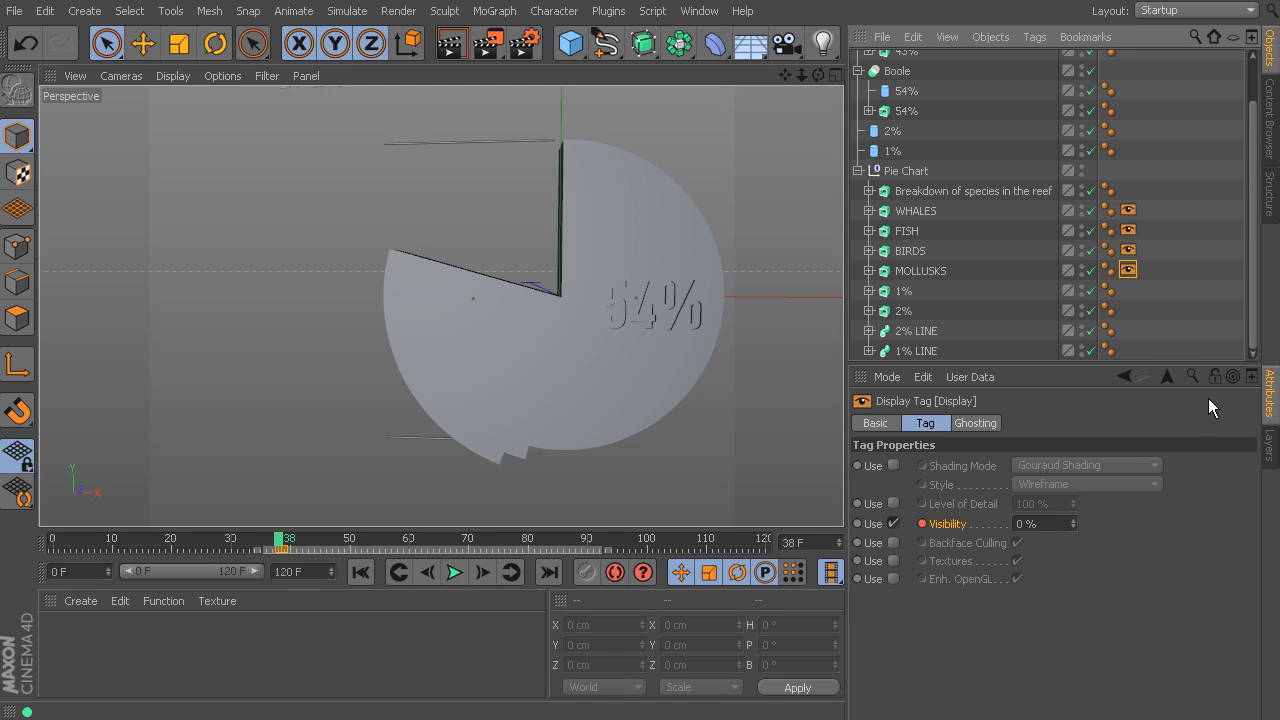
mouse_move(906, 232)
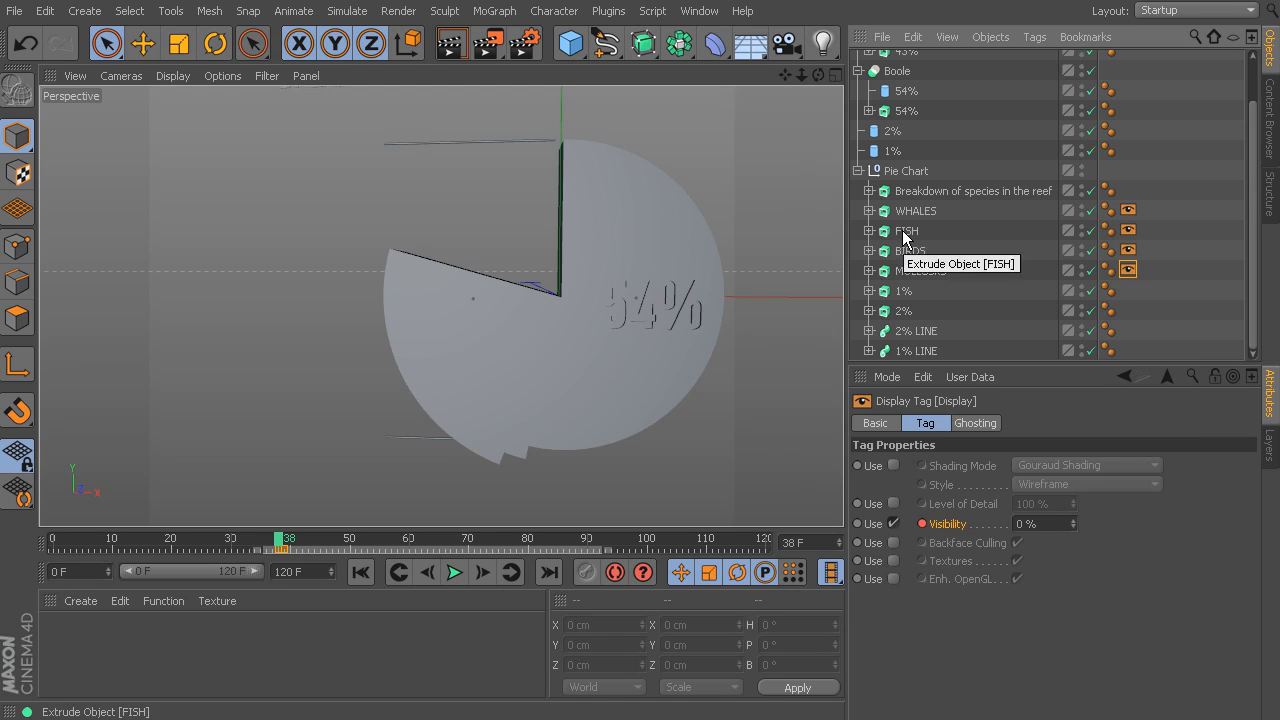
- Select the FISH, BIRDS and MOLLUSKS visibility keys and shift them later so each follows the previous label
click(906, 230)
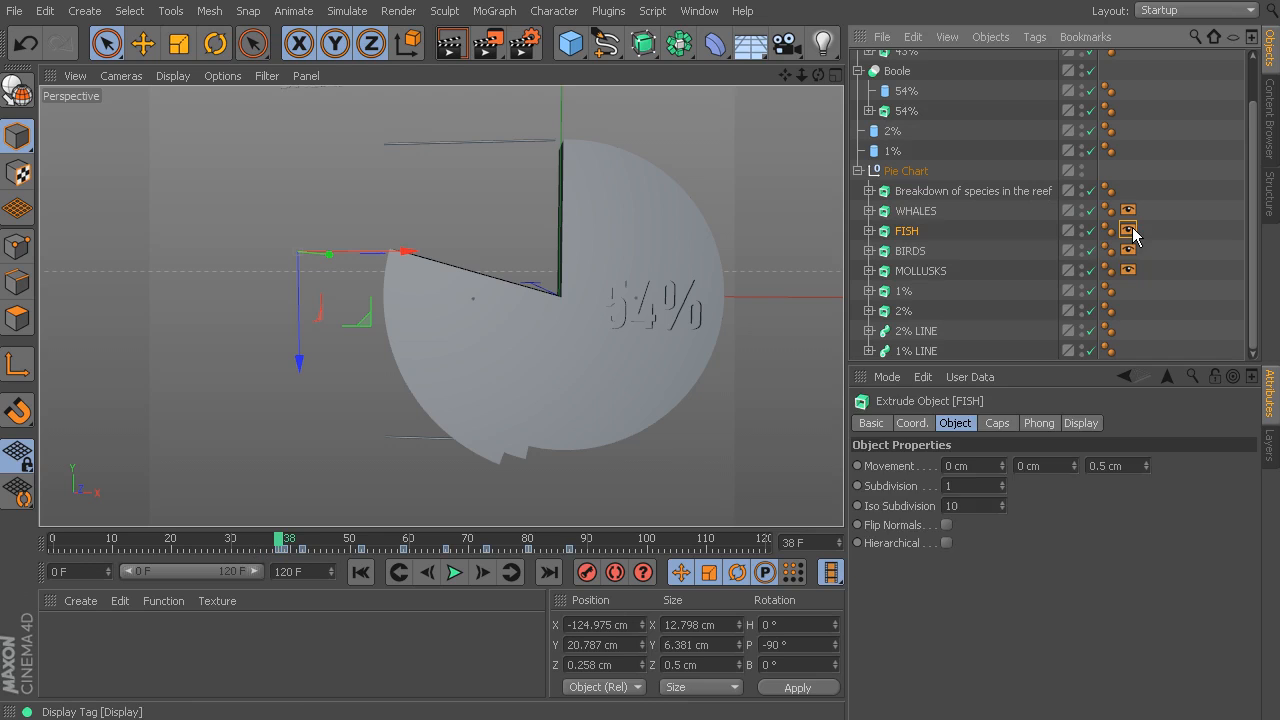
click(1128, 230)
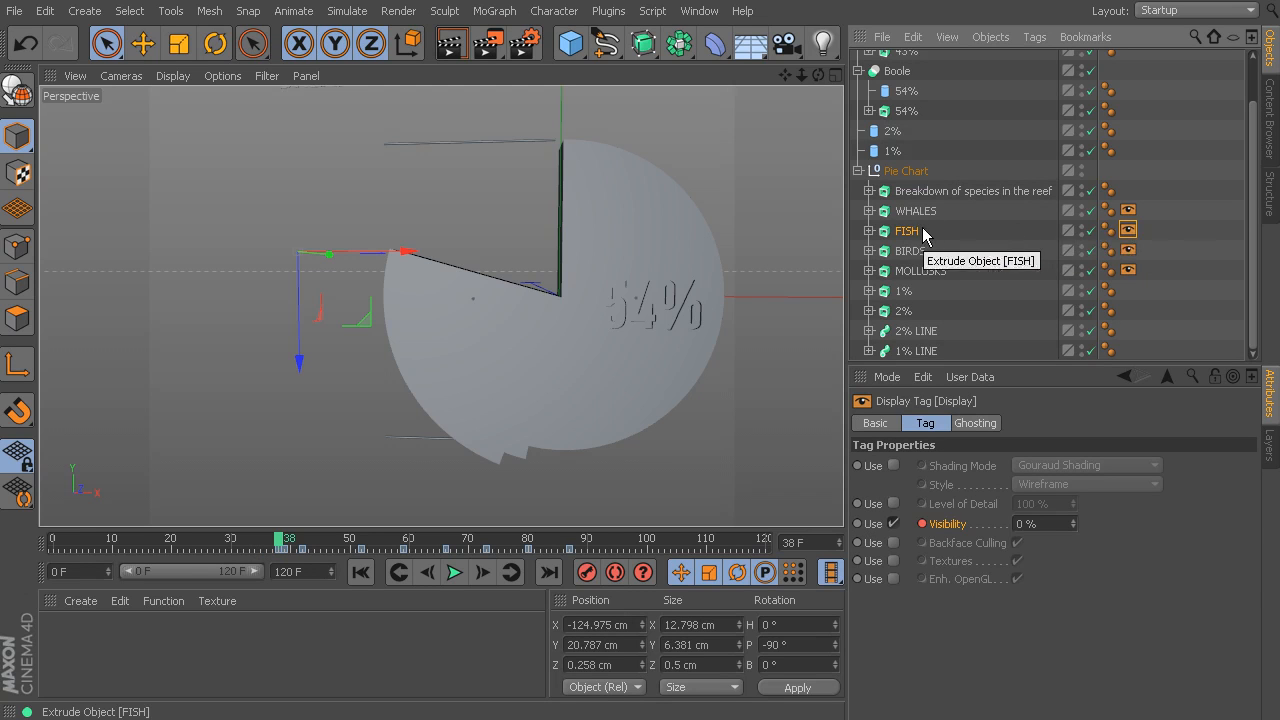
click(908, 232)
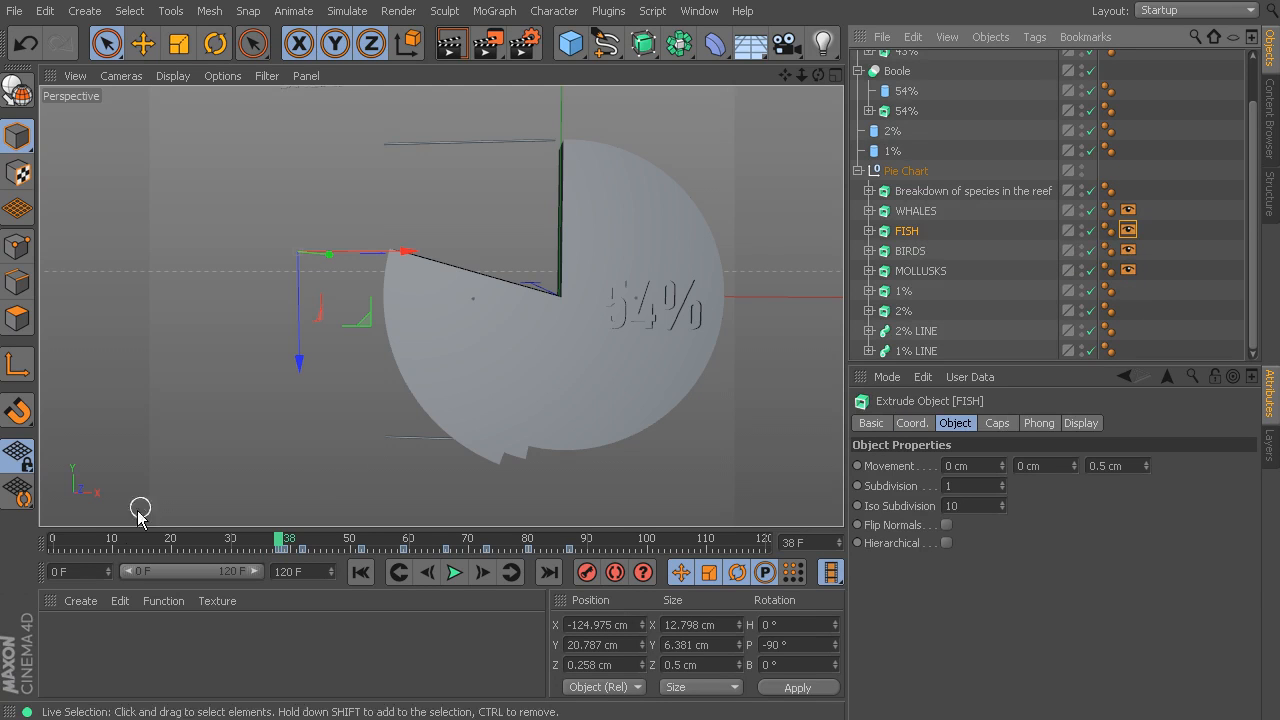
click(288, 548)
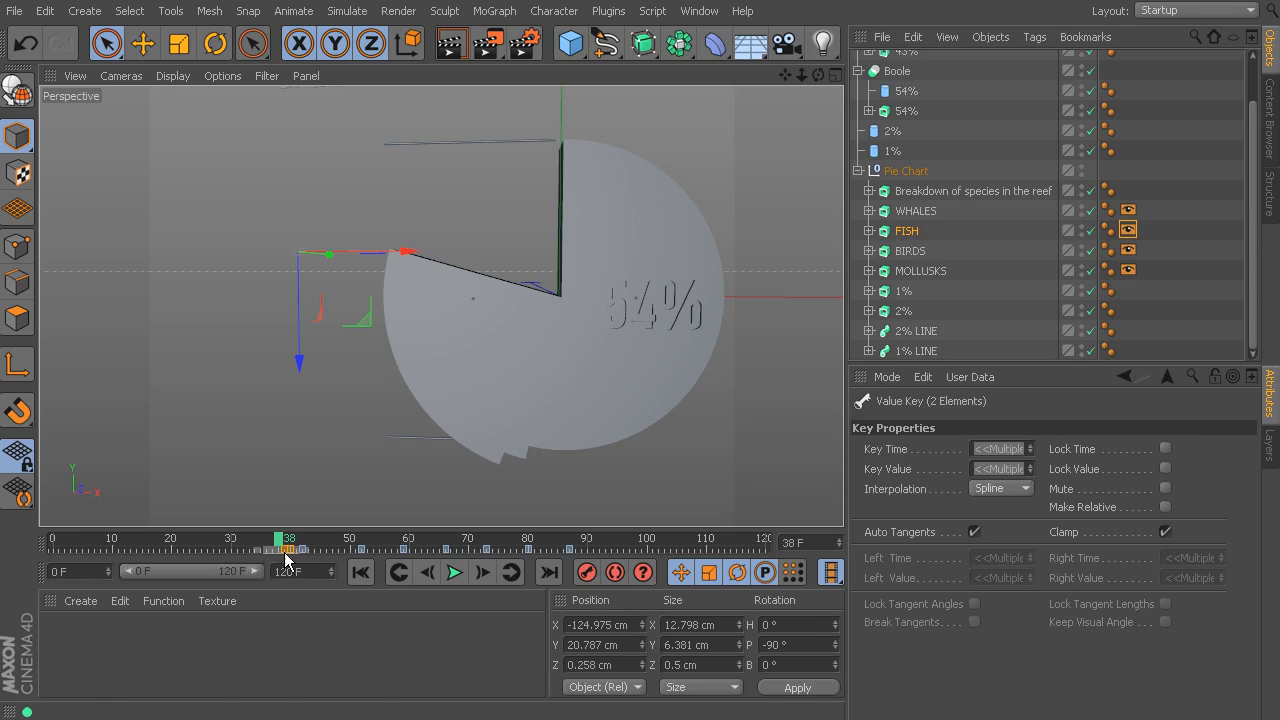
click(1128, 250)
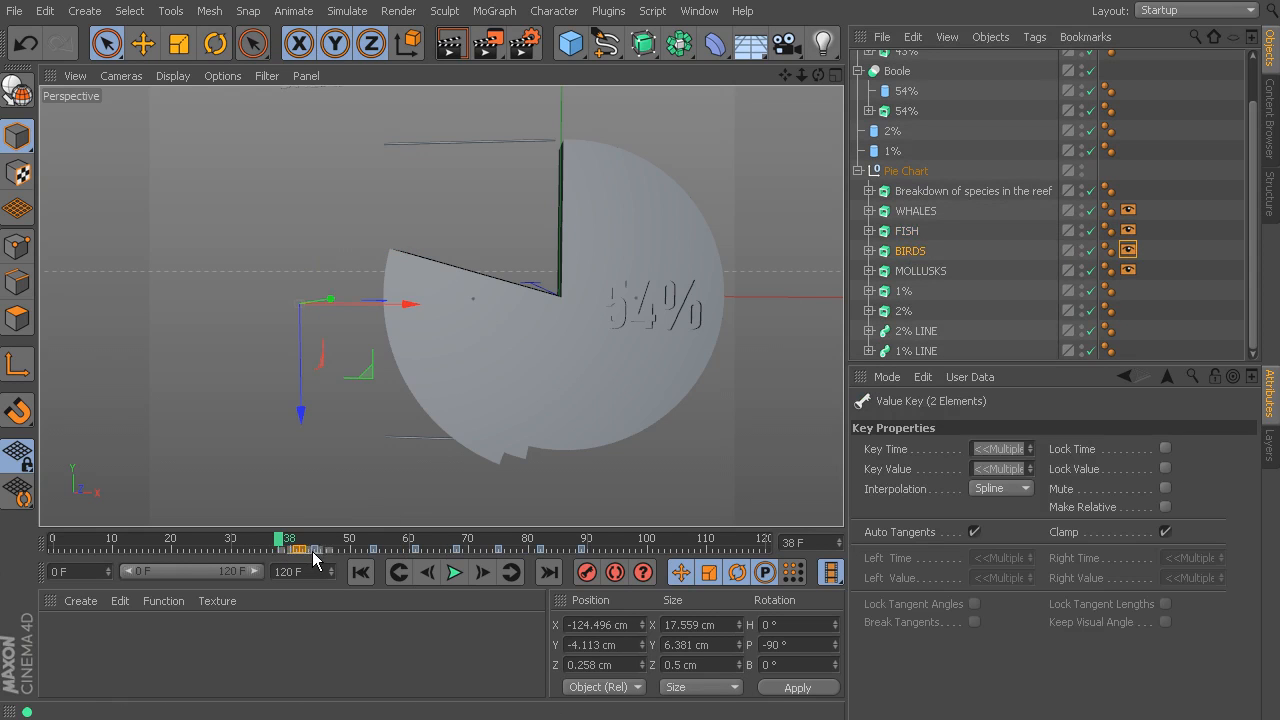
click(1128, 270)
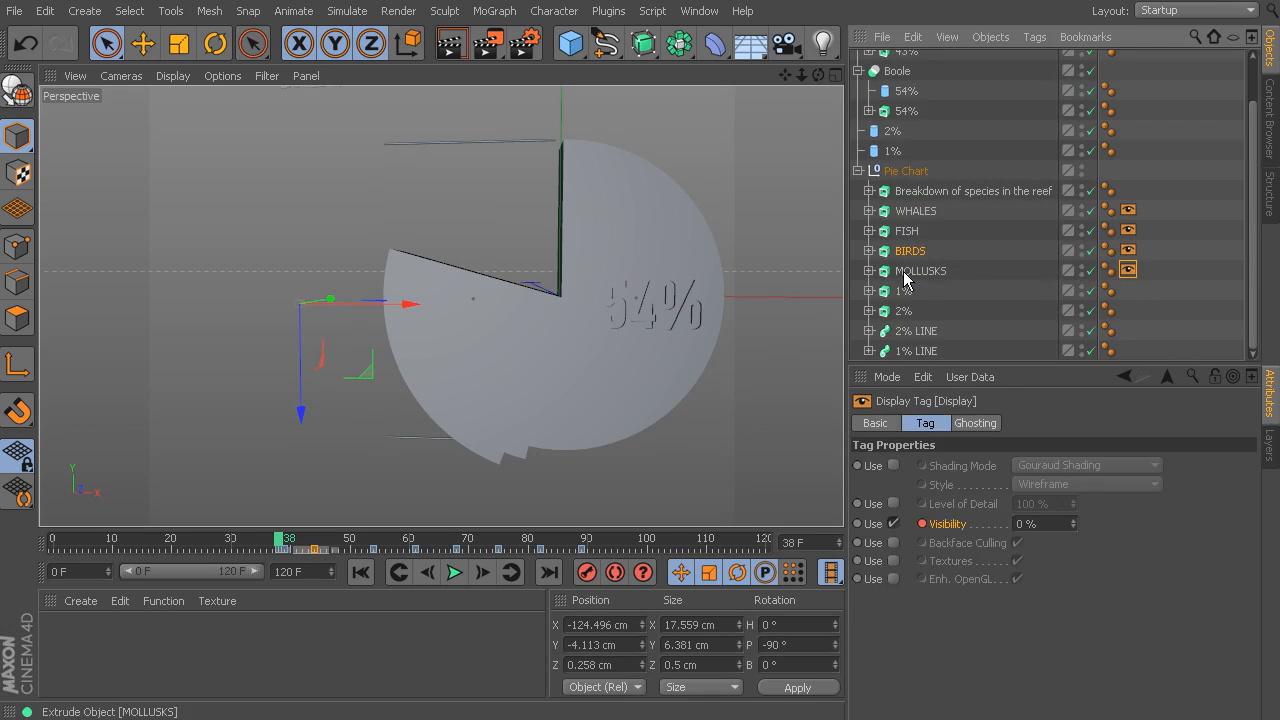
click(920, 270)
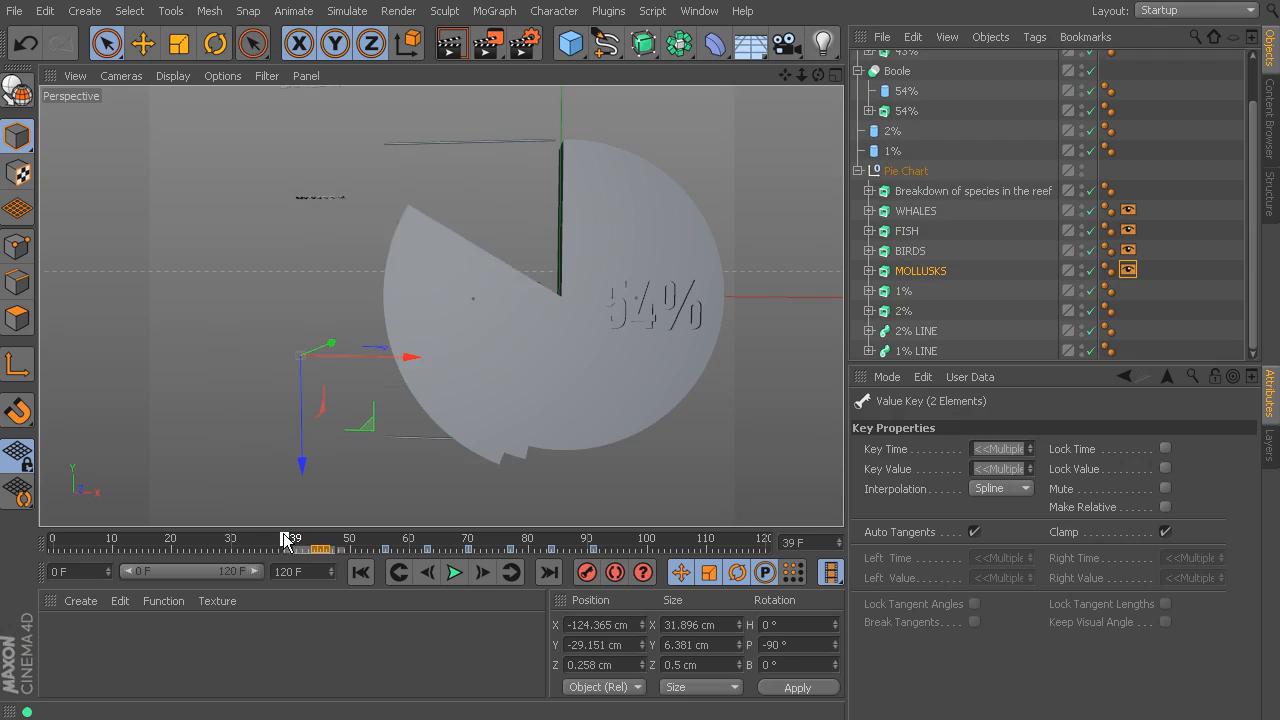
drag(292, 538, 328, 538)
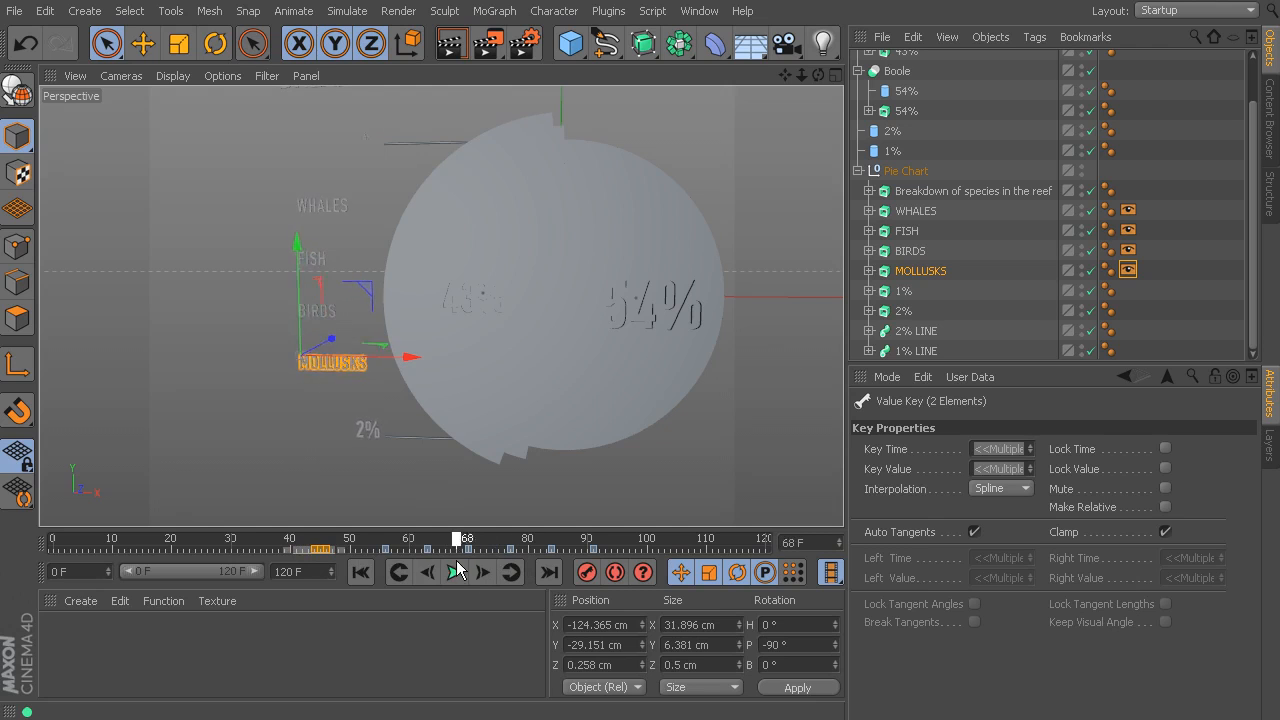
- Locate the 2% slice and select its 2% LINE sweep object
click(454, 572)
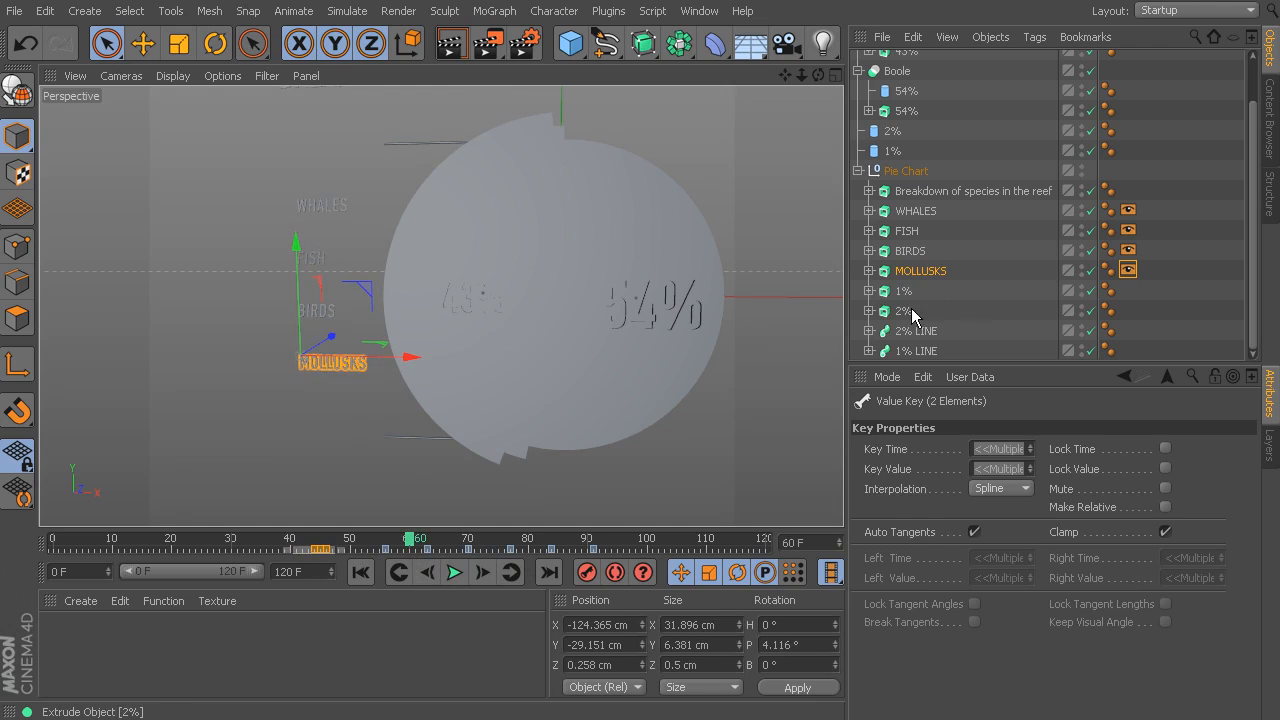
click(908, 250)
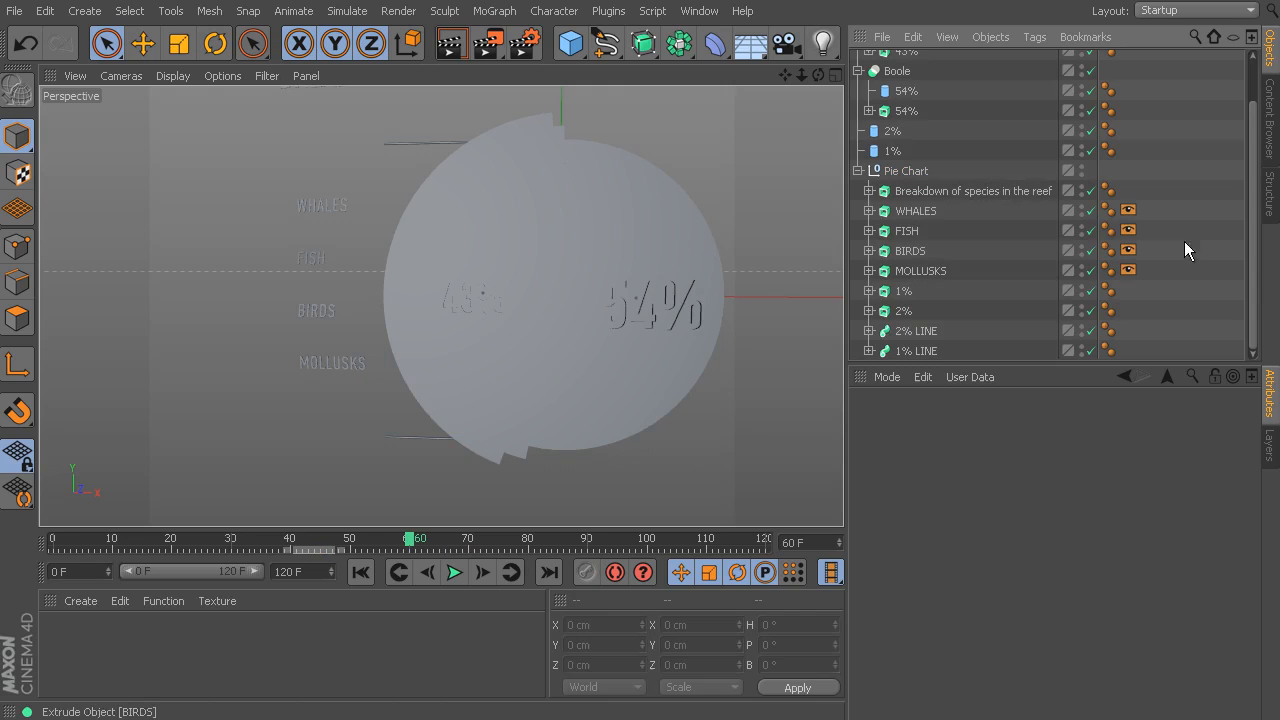
click(904, 310)
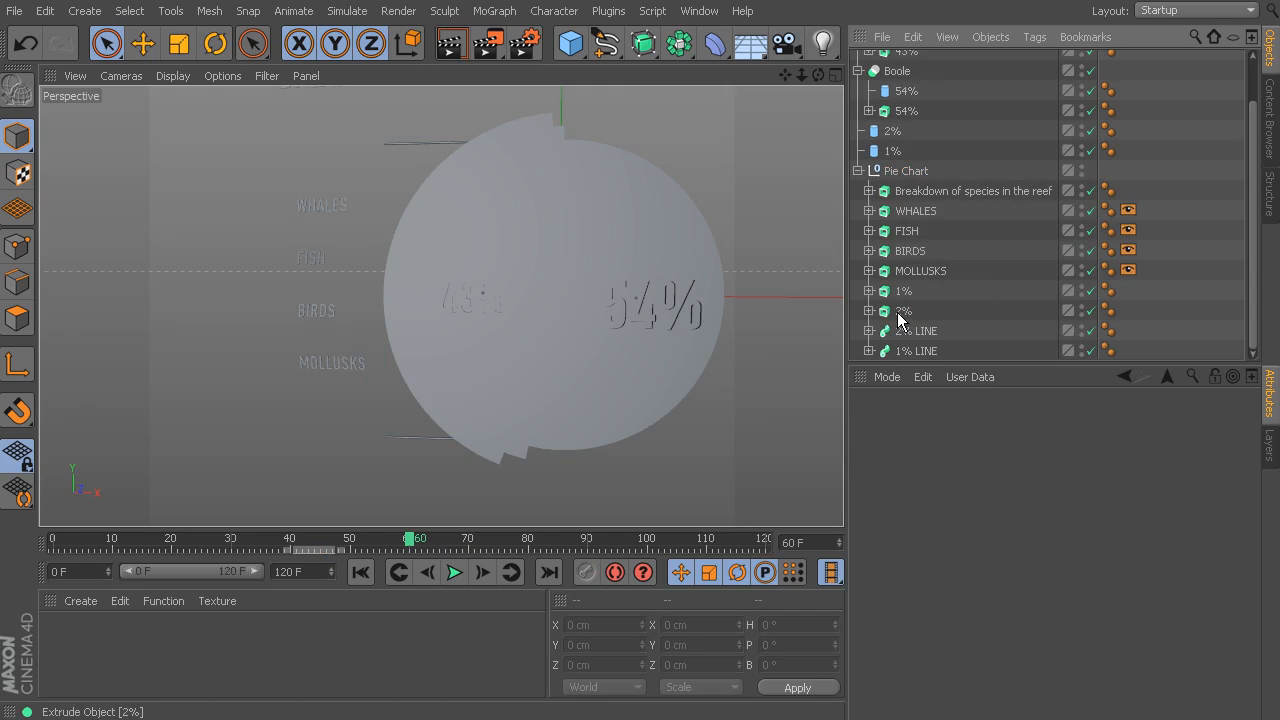
click(904, 312)
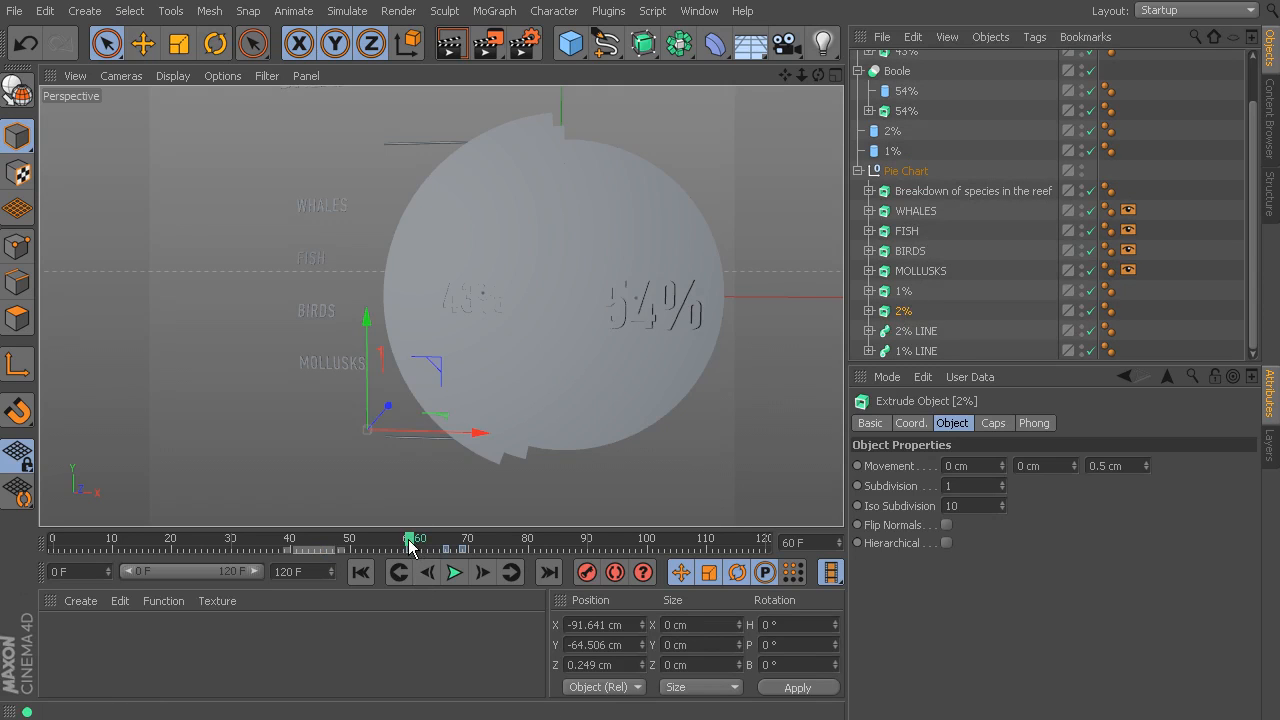
click(454, 572)
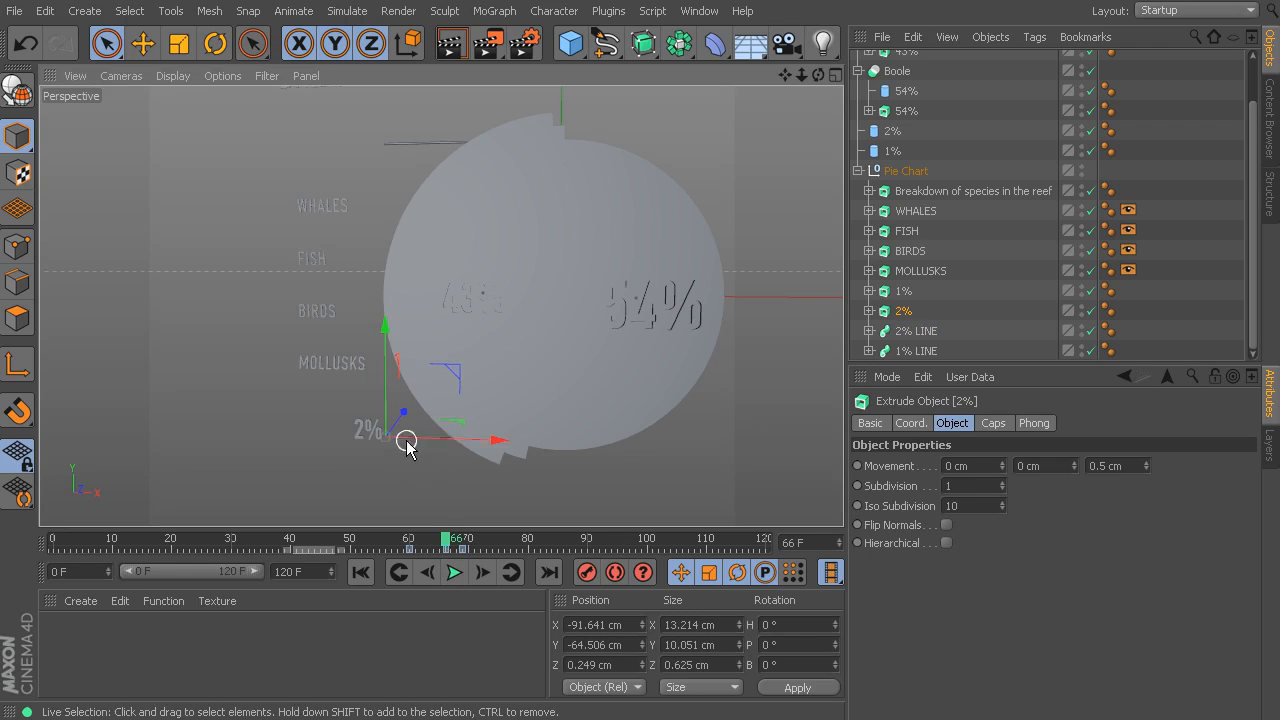
click(916, 330)
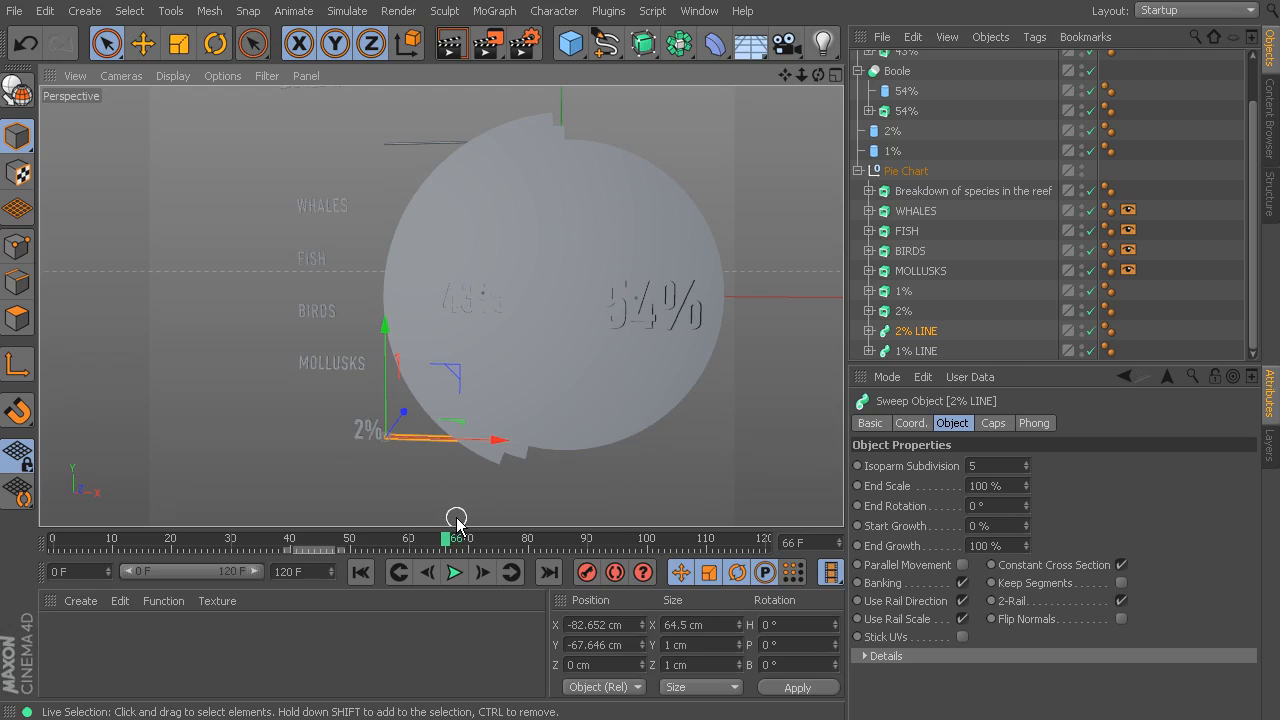
mouse_move(448, 440)
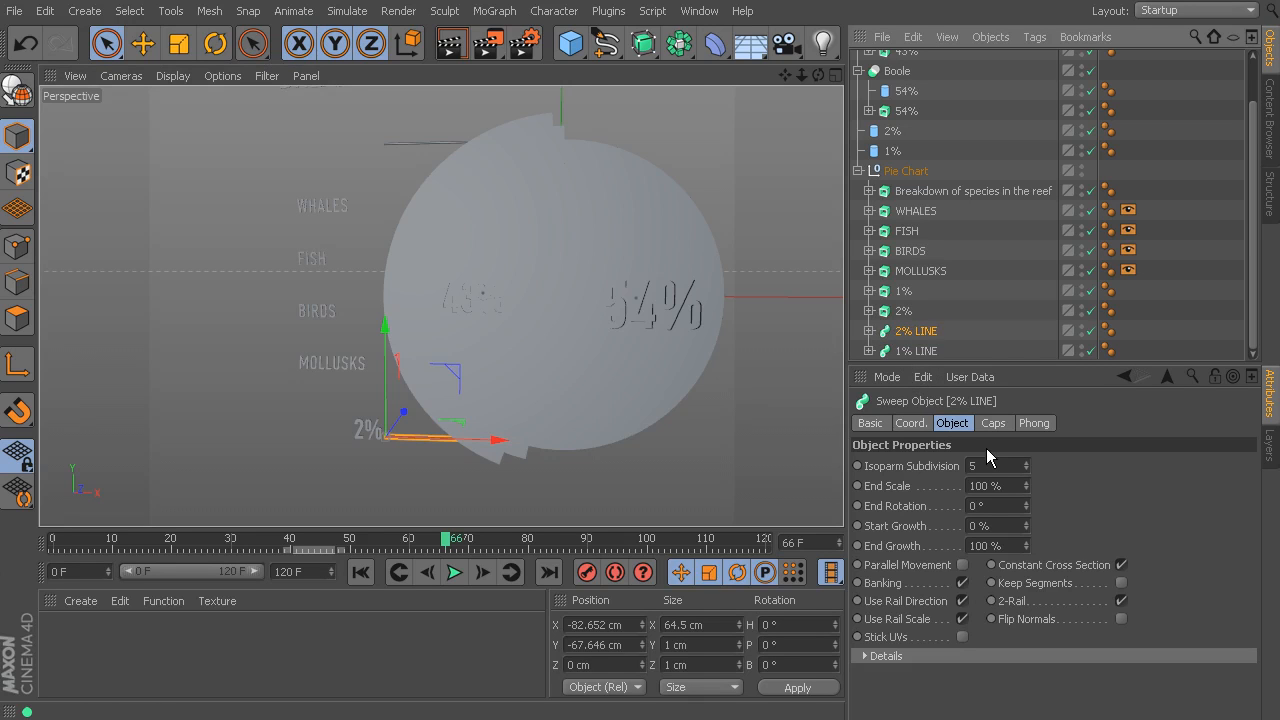
mouse_move(1028, 488)
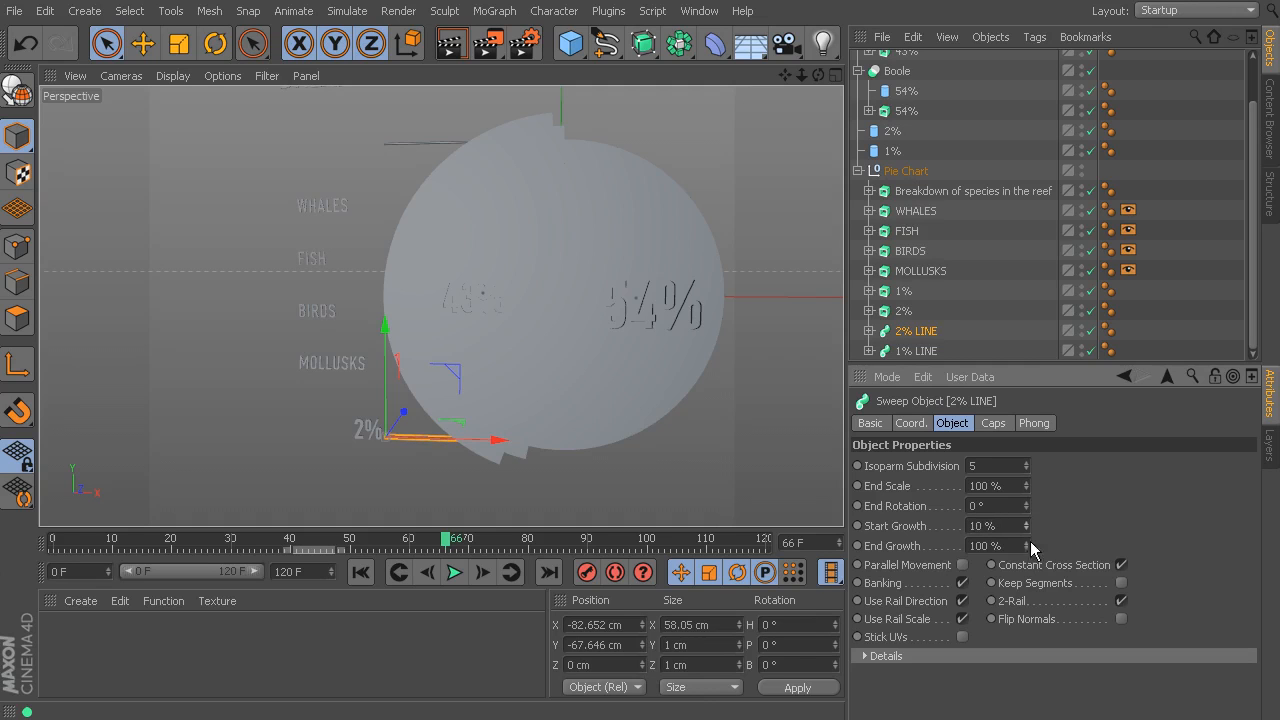
- Key the sweep's growth with End Growth at 99% and preview the 2% line drawing on
click(1020, 524)
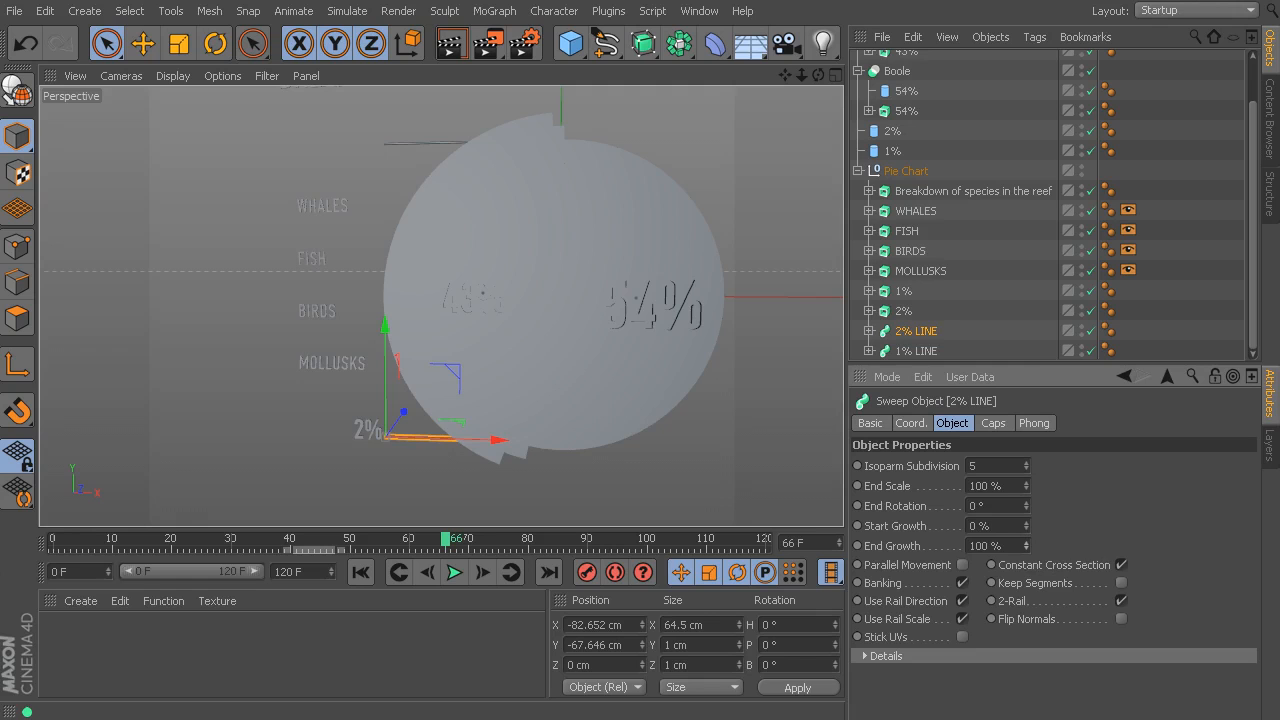
click(990, 544)
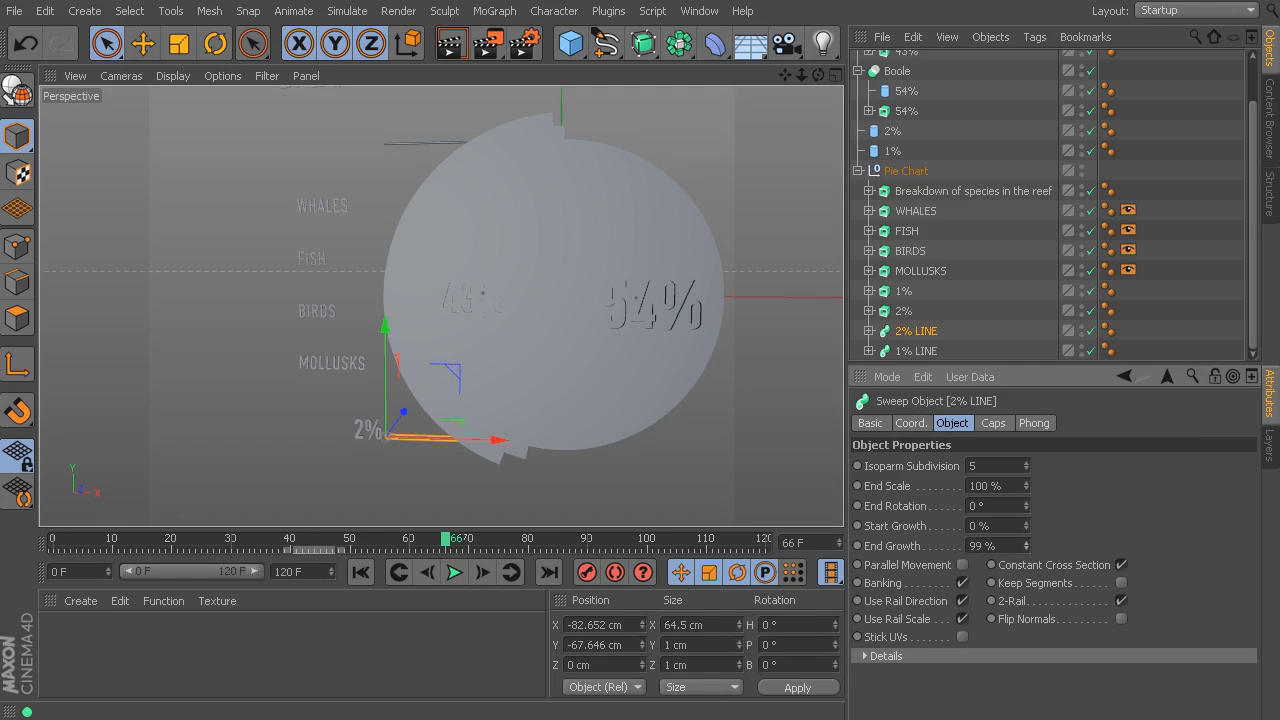
drag(496, 436, 460, 442)
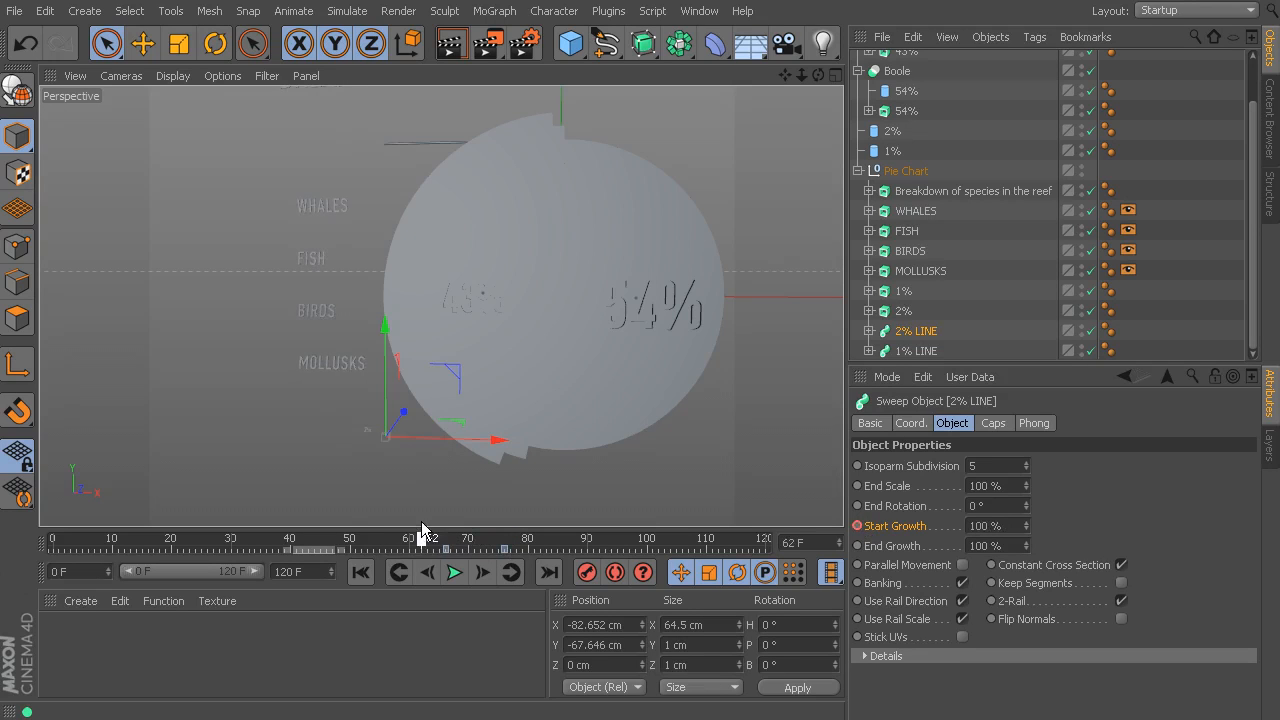
drag(446, 548, 478, 548)
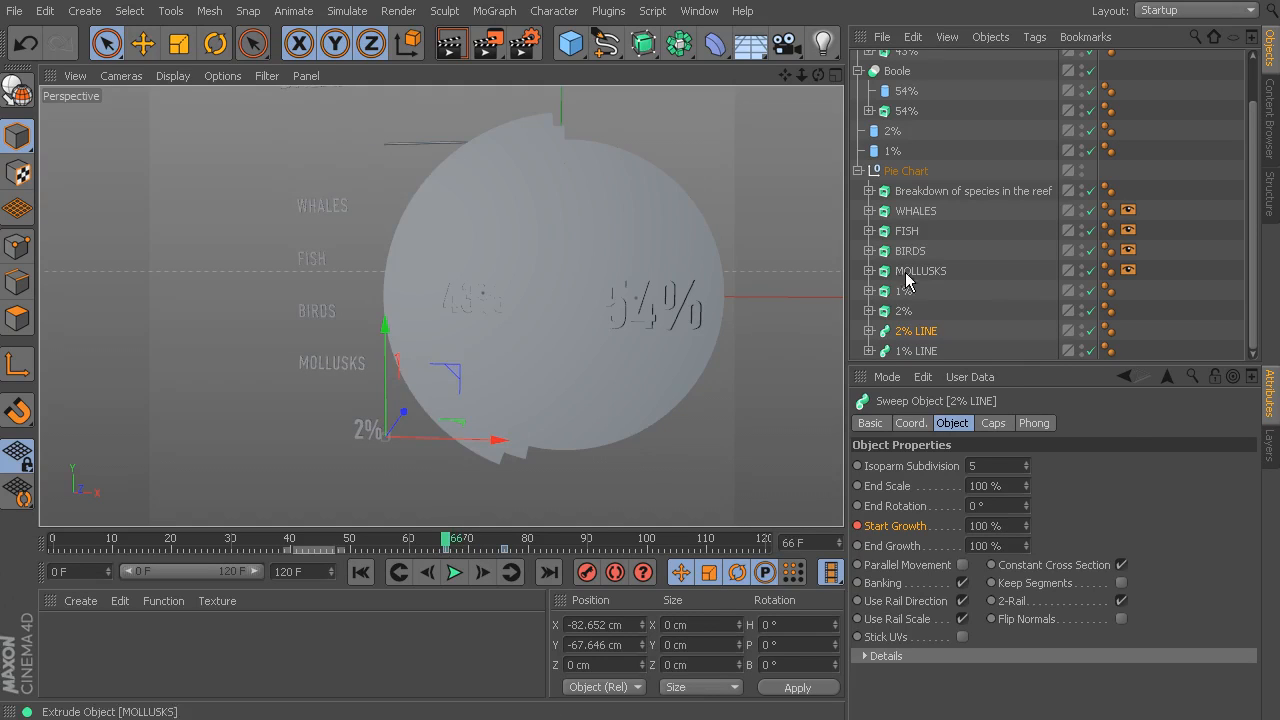
mouse_move(904, 296)
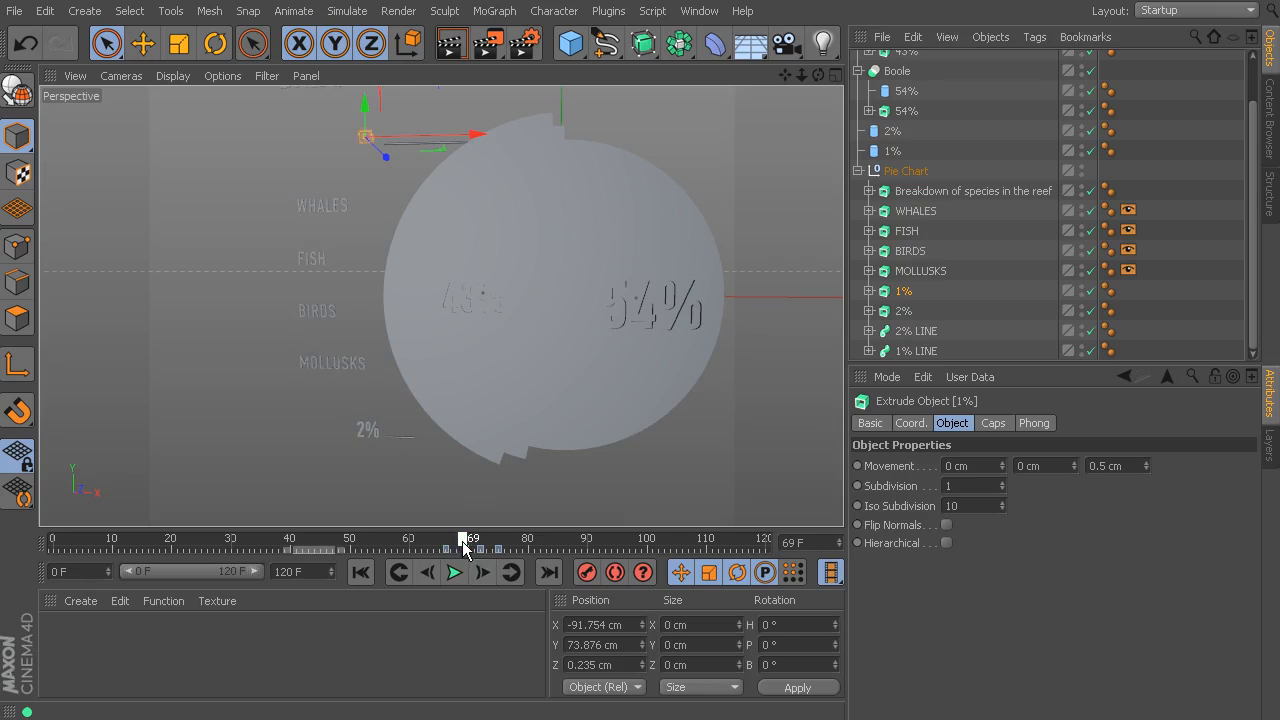
- Key the 1% LINE sweep's Start Growth the same way and scrub to see labels and lines appear
drag(464, 548, 490, 548)
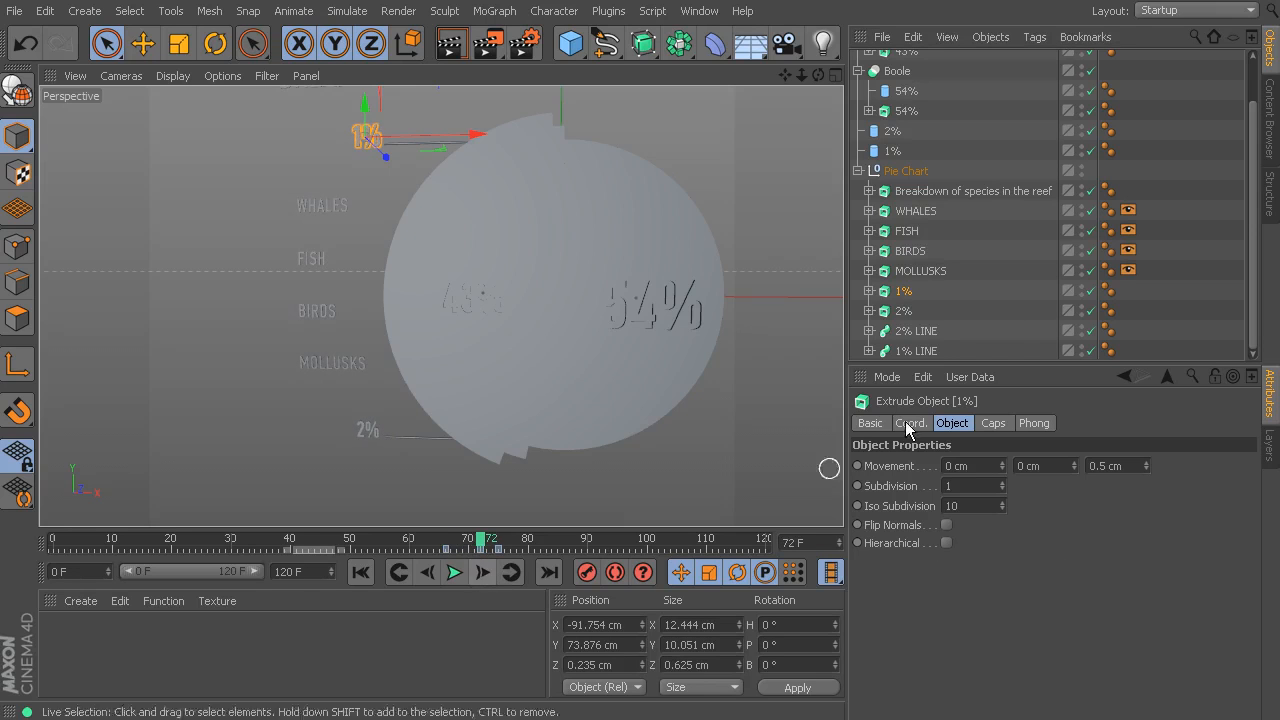
mouse_move(910, 356)
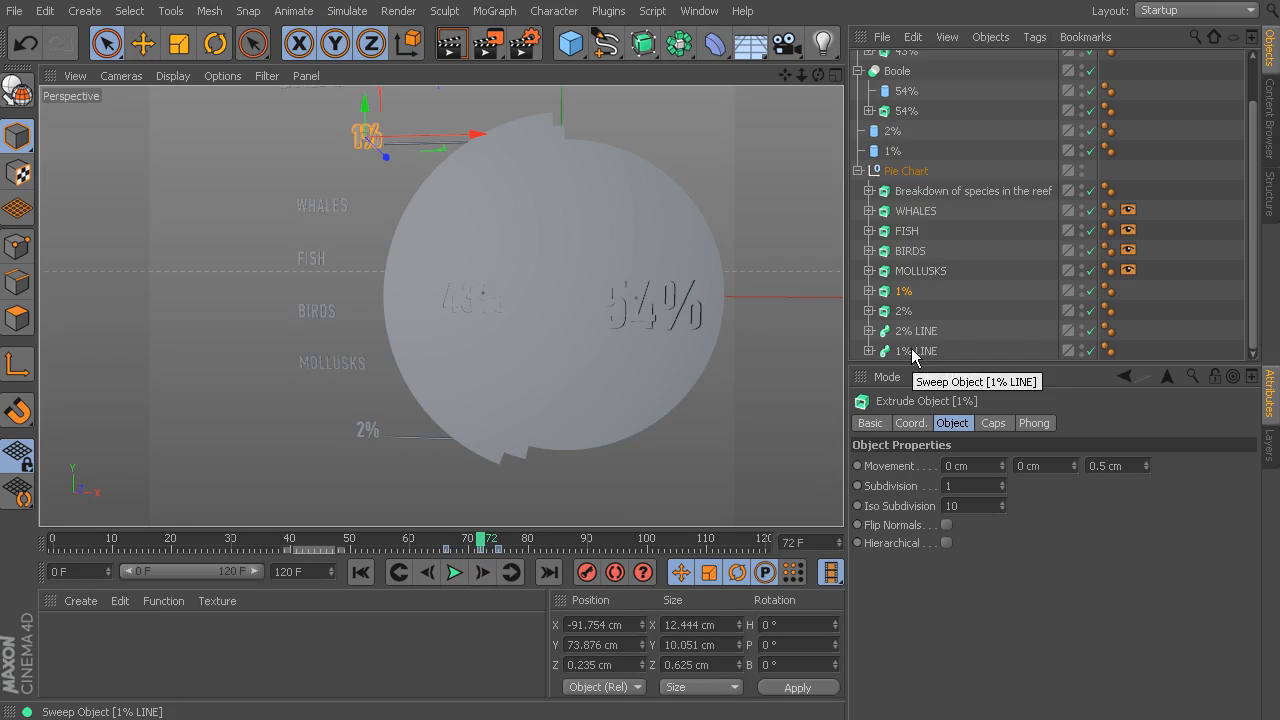
click(916, 350)
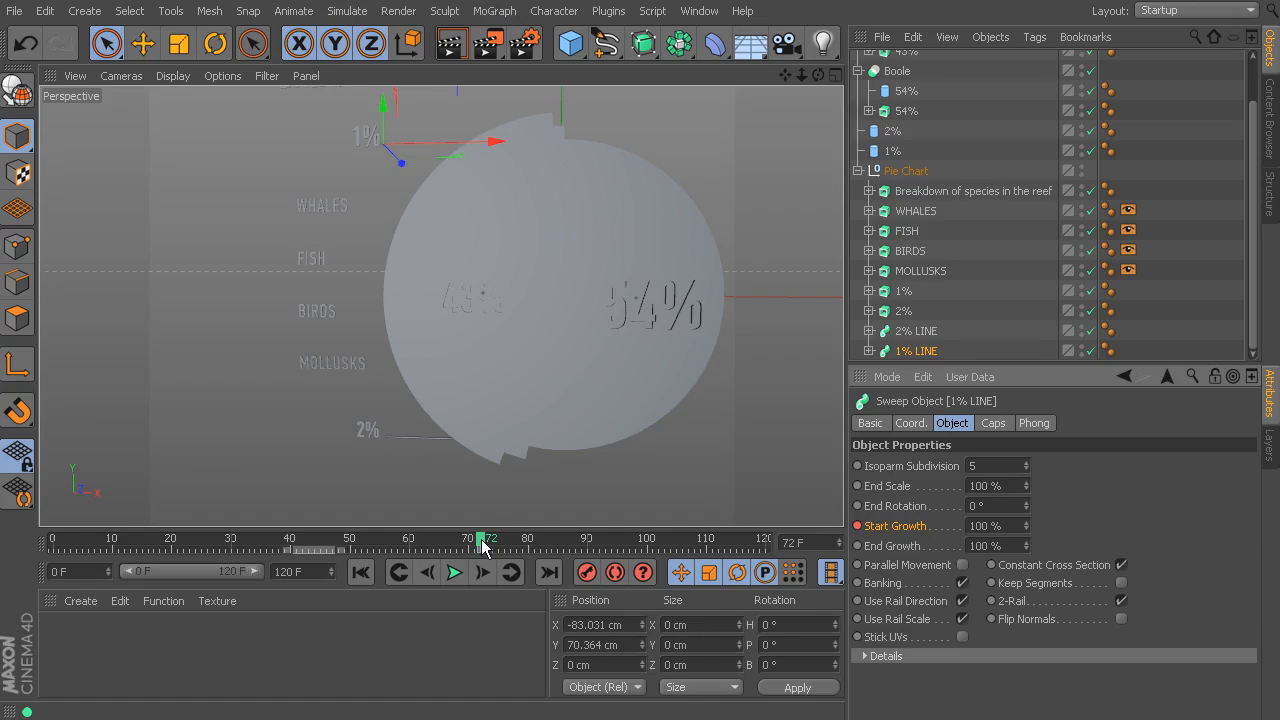
drag(484, 538, 544, 538)
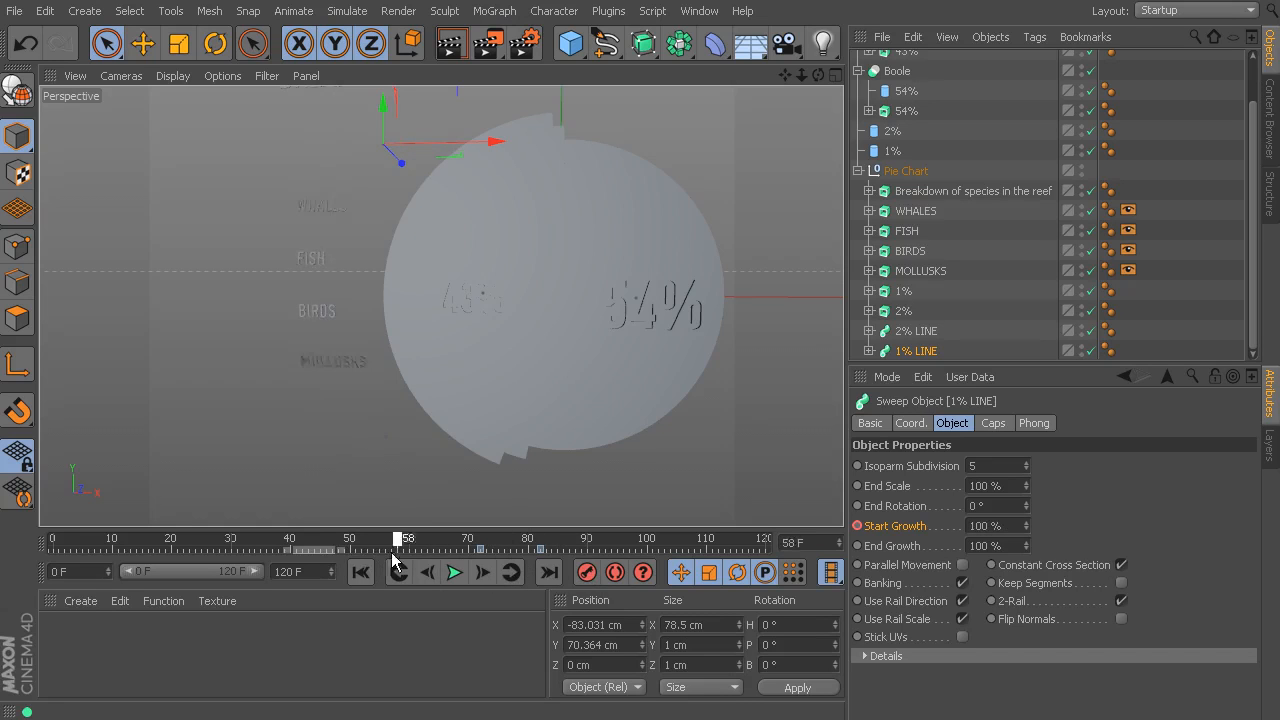
drag(396, 538, 548, 538)
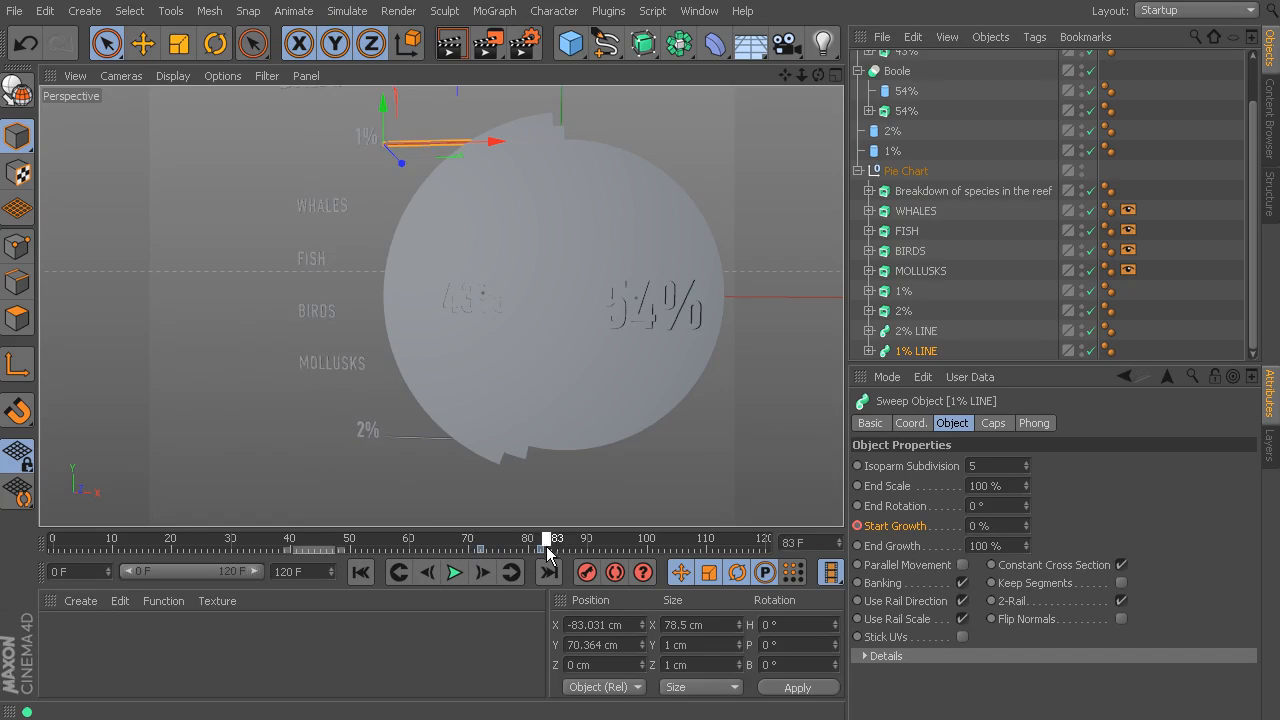
drag(548, 538, 204, 538)
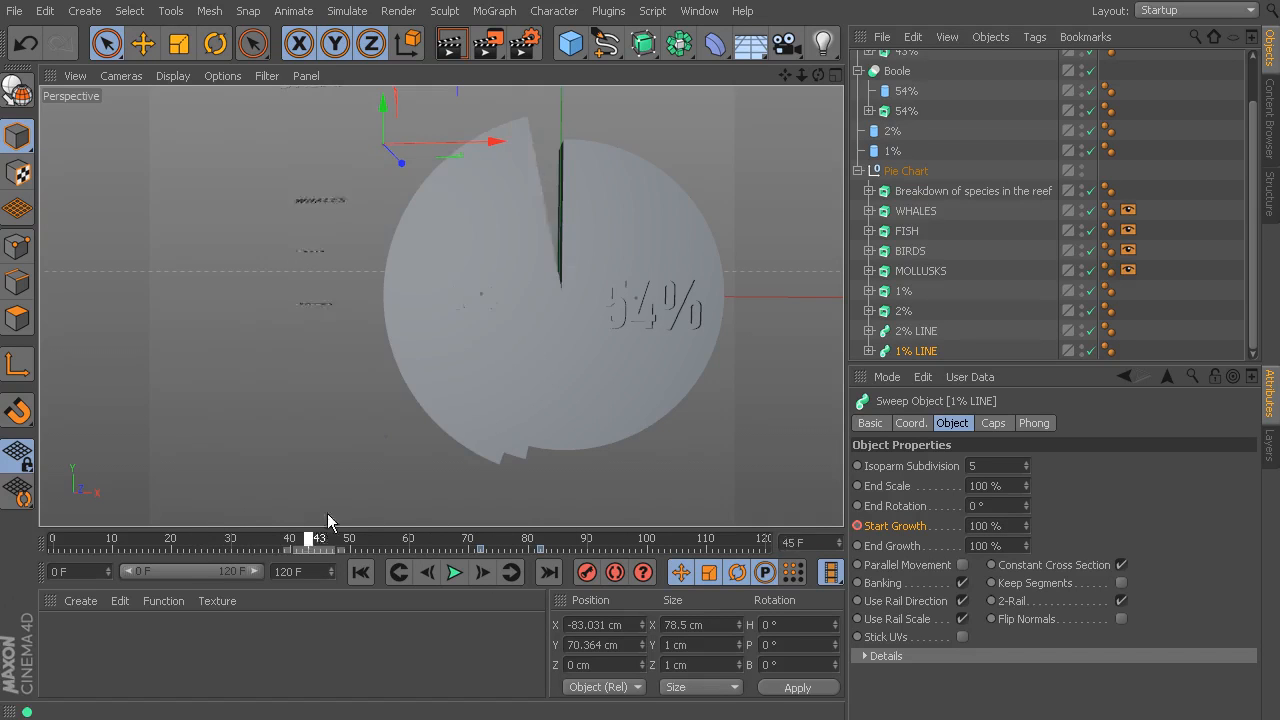
drag(318, 538, 648, 538)
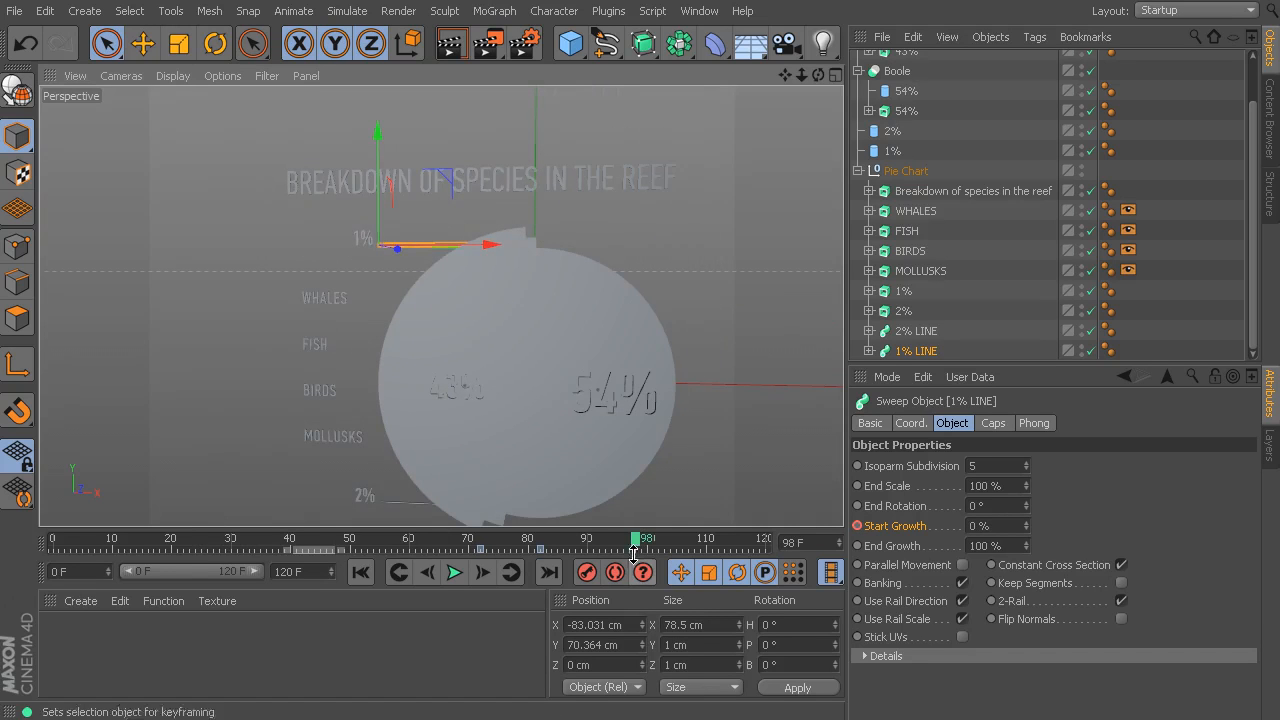
drag(630, 538, 238, 538)
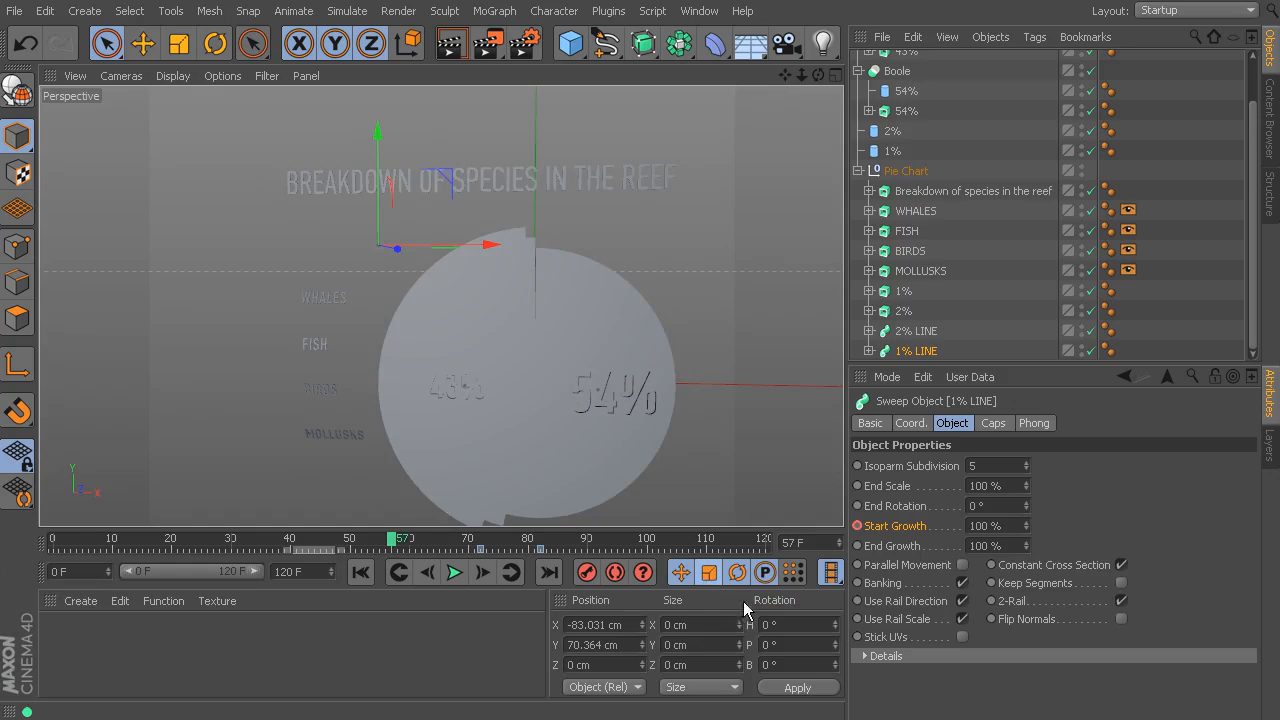
mouse_move(736, 572)
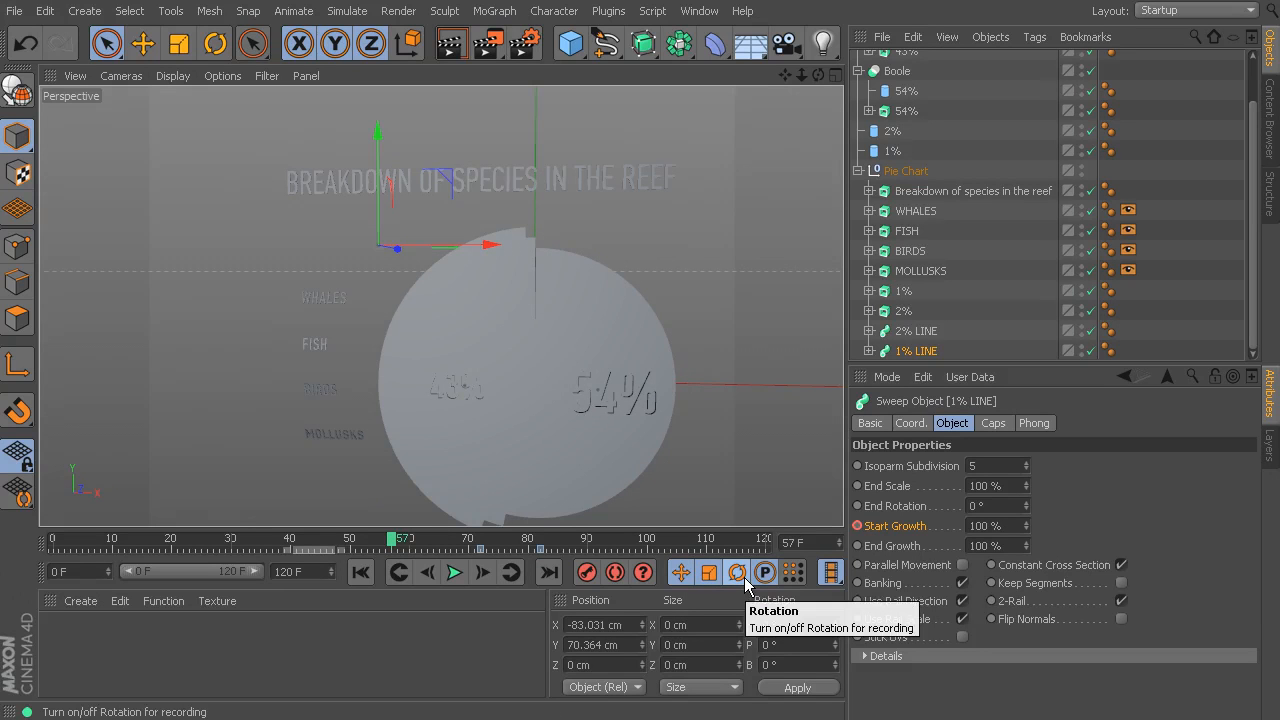